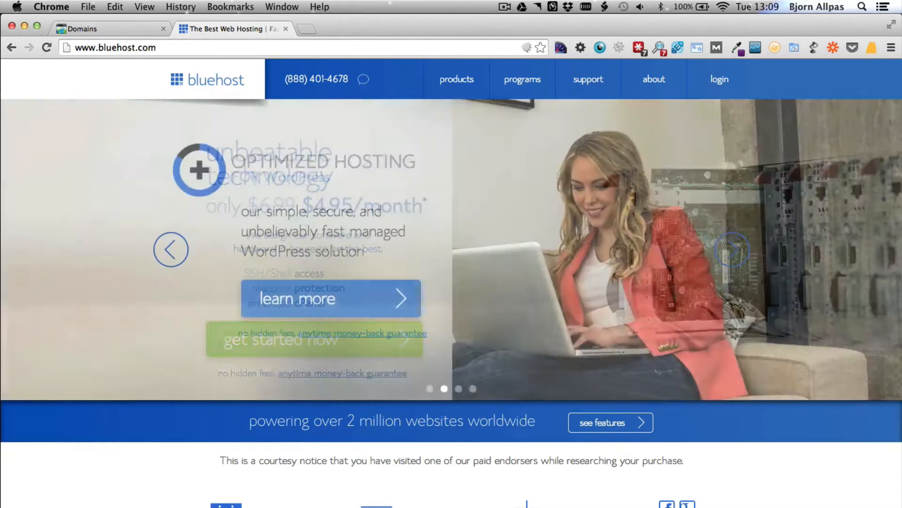
Step: Go to the shared hosting page via the Products menu
{"action": "left_click", "coordinate": [456, 78]}
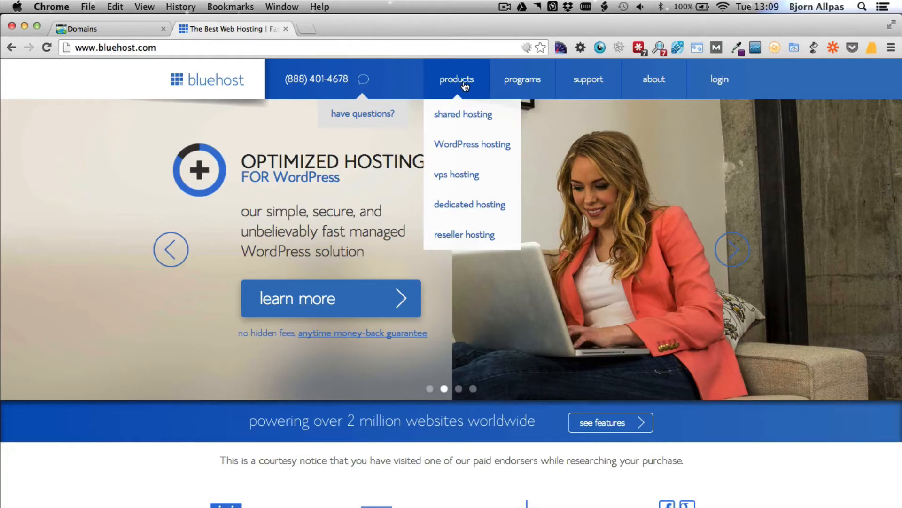
{"action": "mouse_move", "coordinate": [471, 80]}
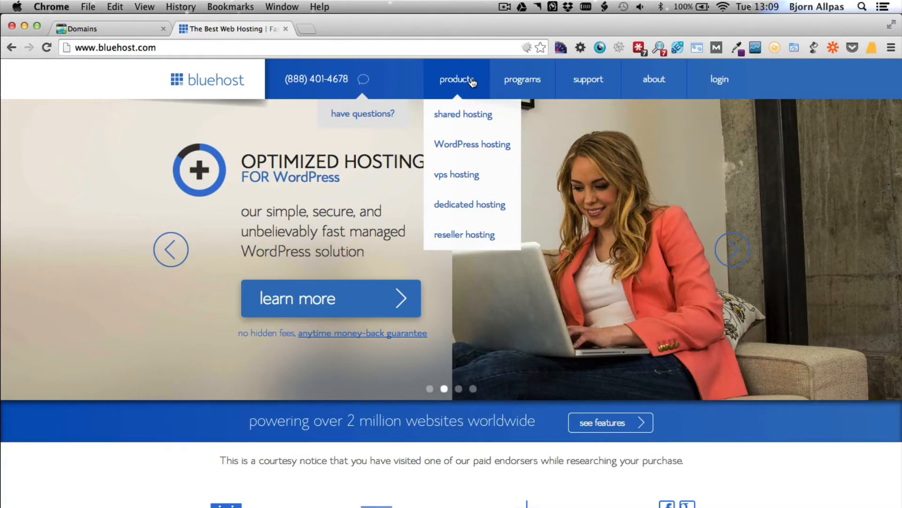
{"action": "mouse_move", "coordinate": [466, 118]}
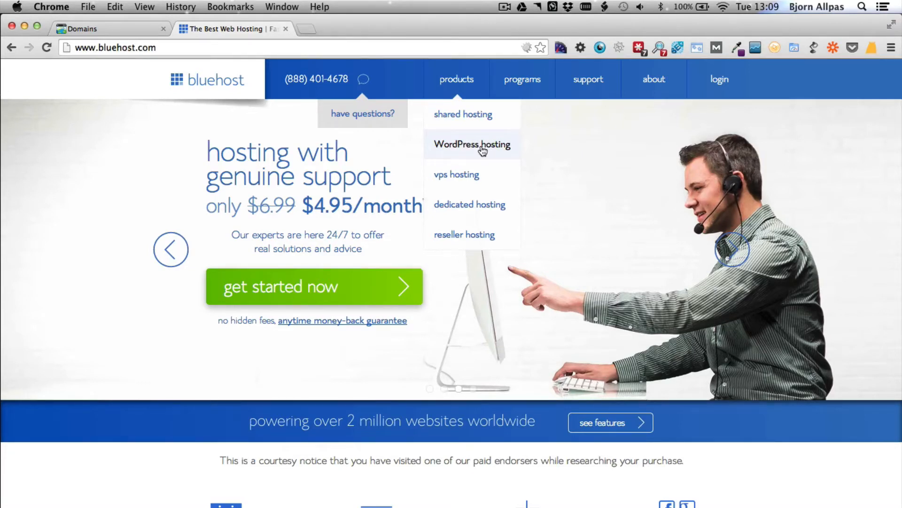
{"action": "mouse_move", "coordinate": [463, 114]}
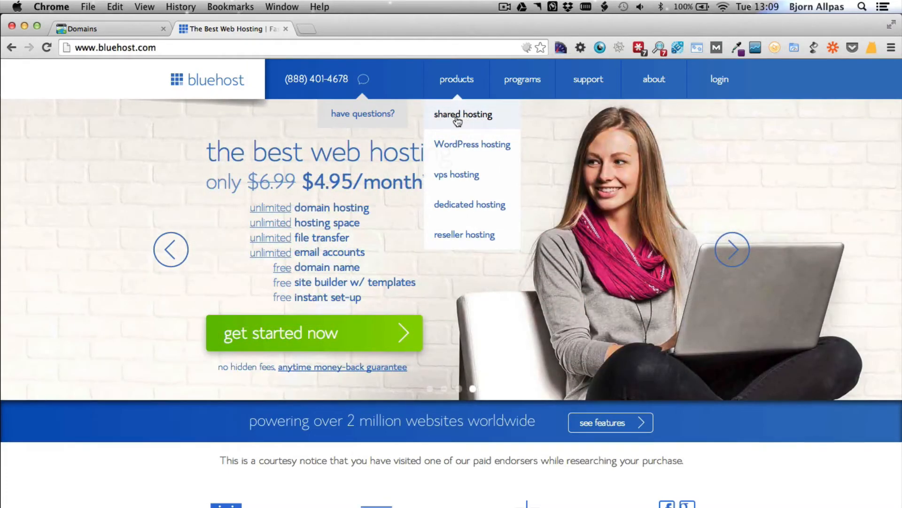
{"action": "left_click", "coordinate": [462, 114]}
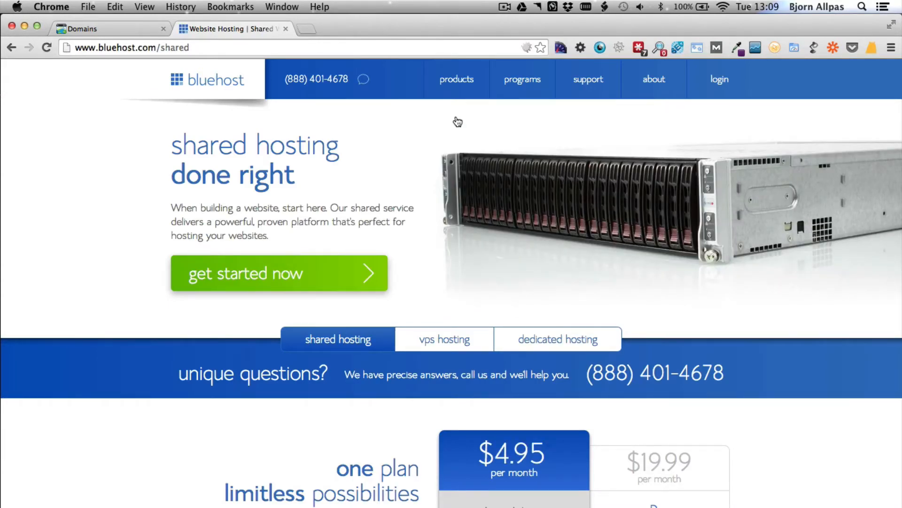
{"action": "mouse_move", "coordinate": [364, 79]}
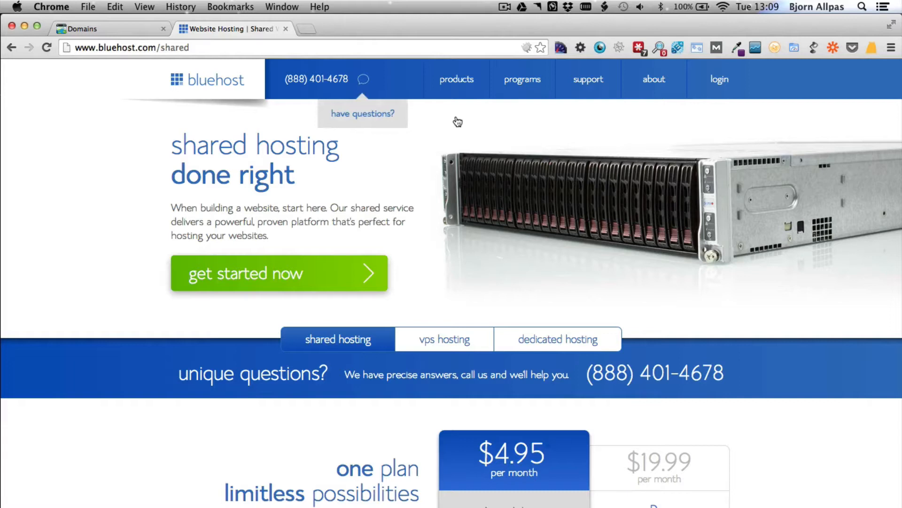
{"action": "left_click", "coordinate": [456, 79]}
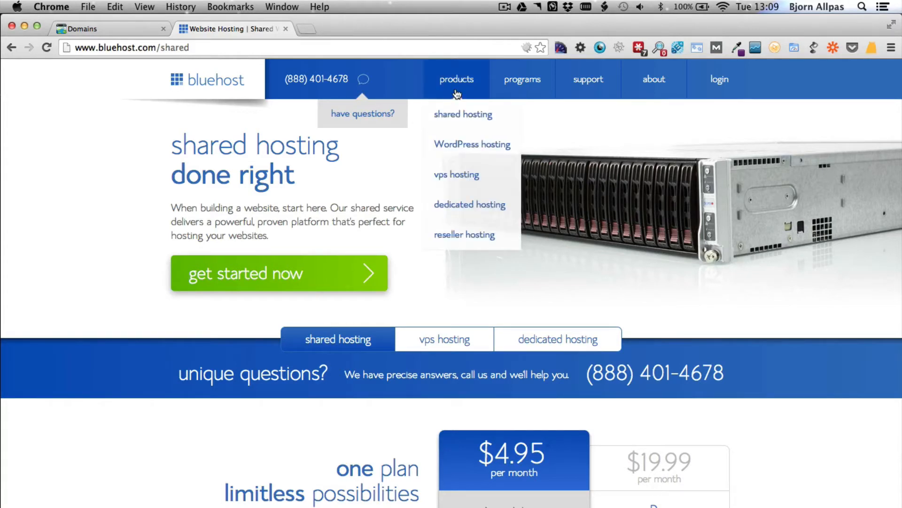
{"action": "mouse_move", "coordinate": [457, 98]}
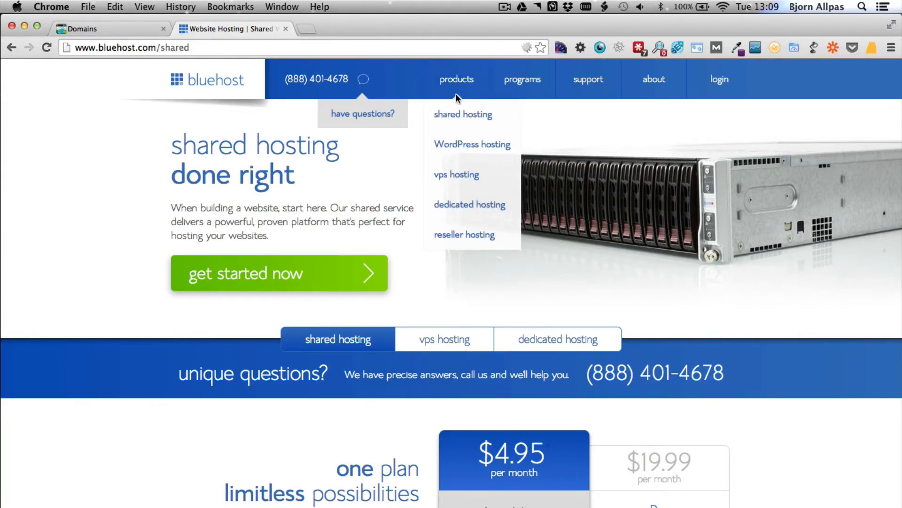
{"action": "mouse_move", "coordinate": [470, 205]}
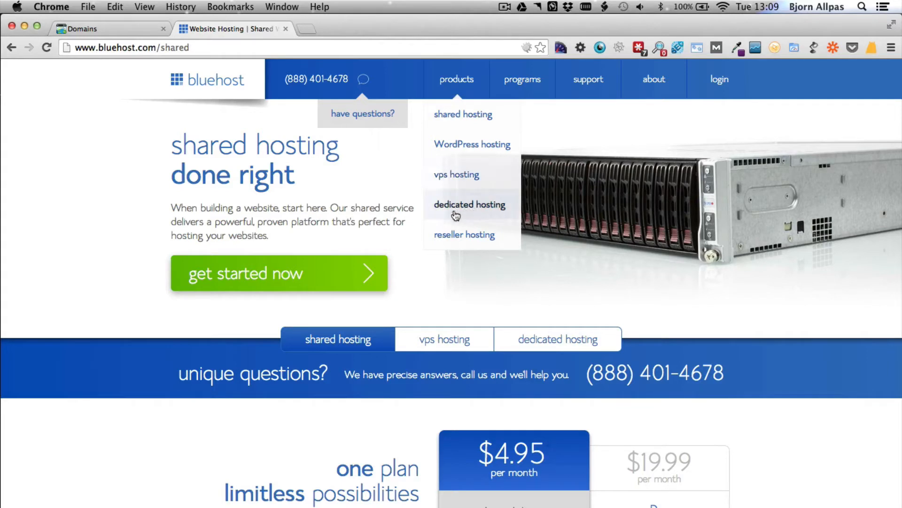
{"action": "mouse_move", "coordinate": [466, 210]}
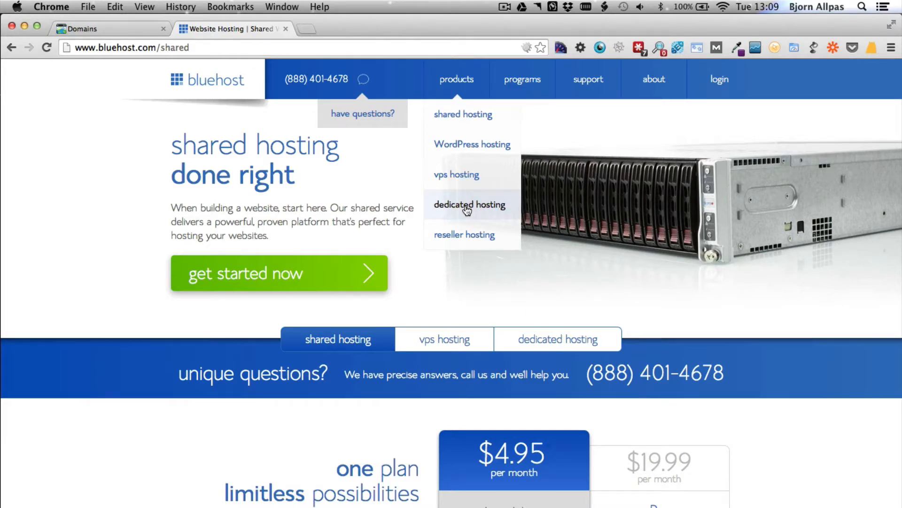
{"action": "mouse_move", "coordinate": [464, 114]}
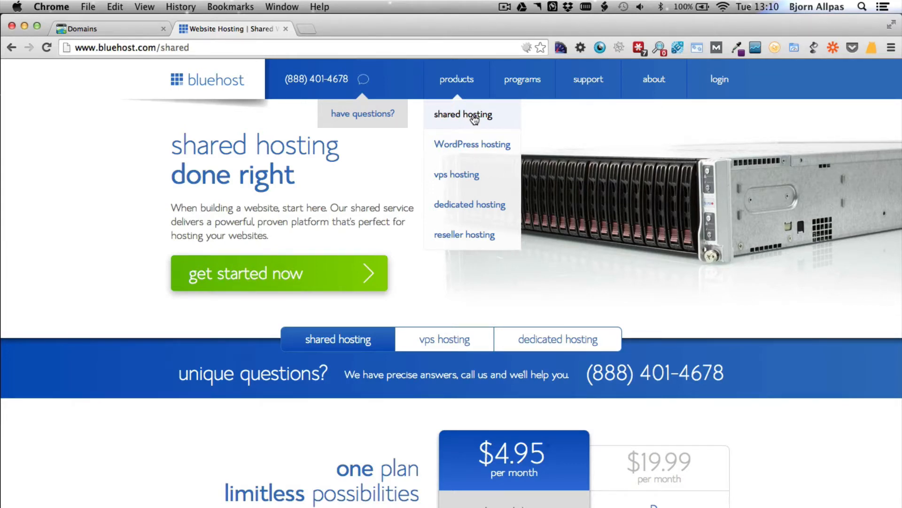
{"action": "mouse_move", "coordinate": [469, 205]}
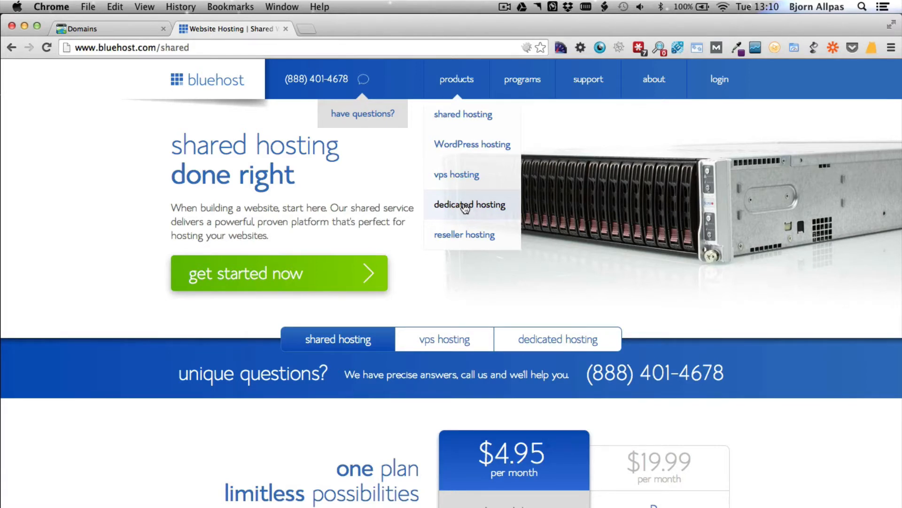
{"action": "mouse_move", "coordinate": [467, 205]}
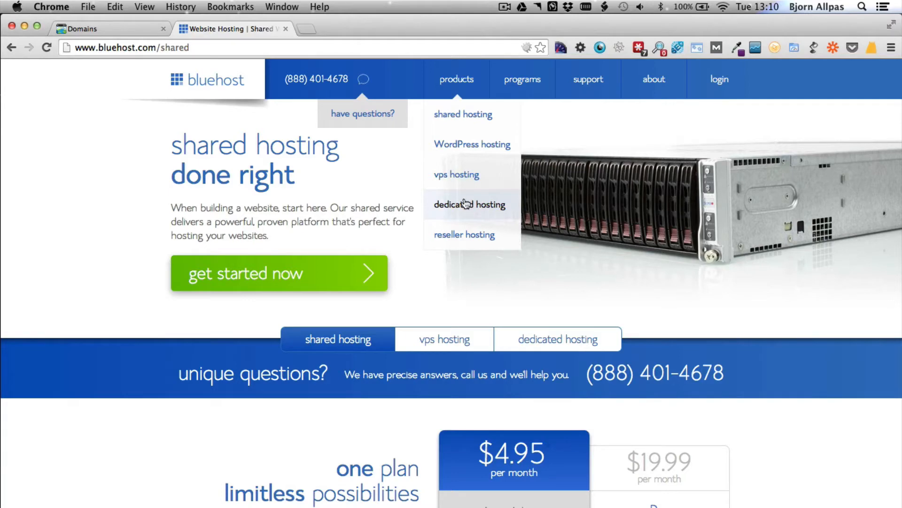
{"action": "mouse_move", "coordinate": [410, 311]}
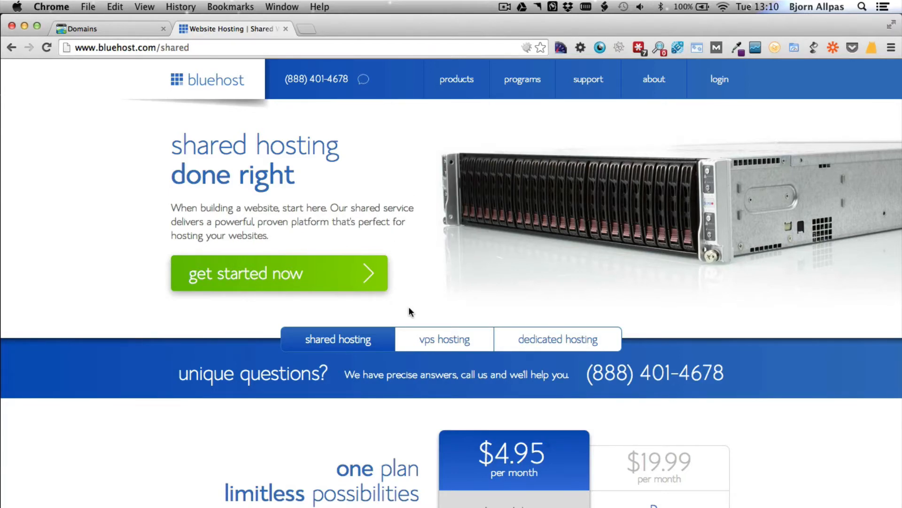
Step: Scroll to the pricing table and choose Get Started on the $4.95/month plan
{"action": "scroll", "scroll_direction": "down", "scroll_amount": 3}
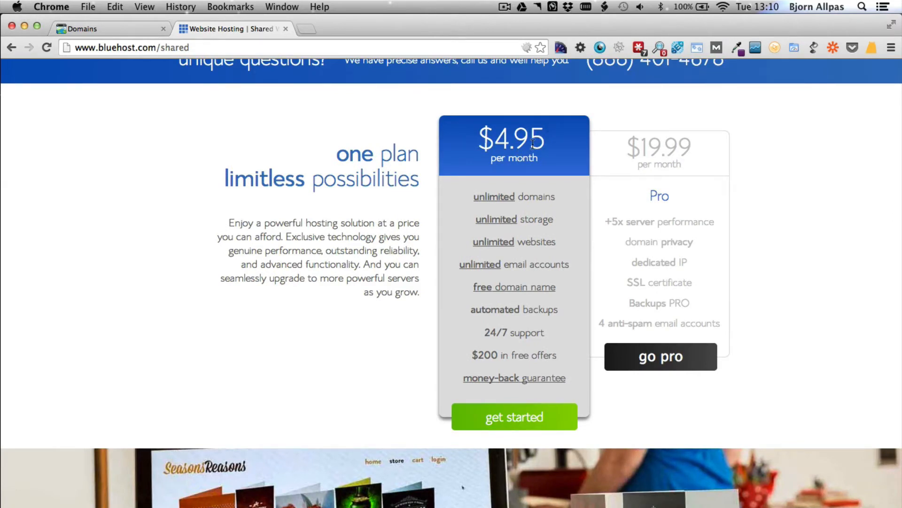
{"action": "mouse_move", "coordinate": [544, 205]}
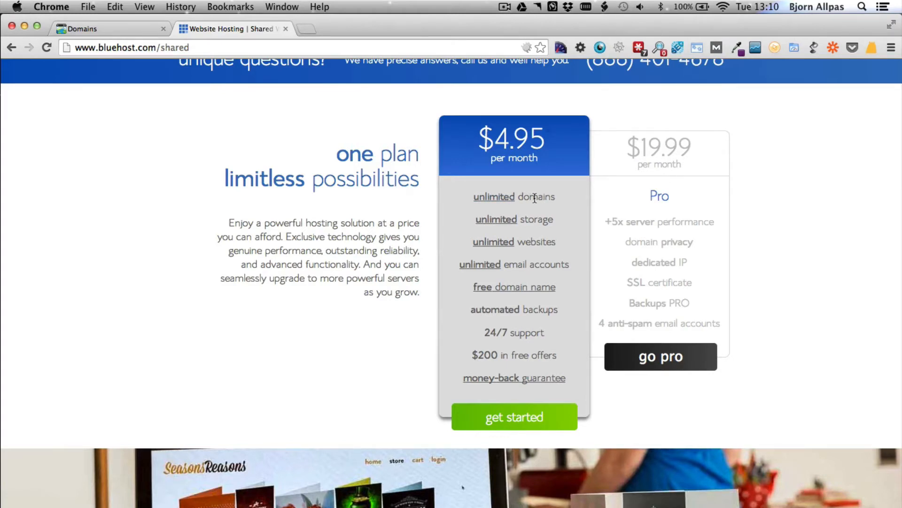
{"action": "mouse_move", "coordinate": [500, 248]}
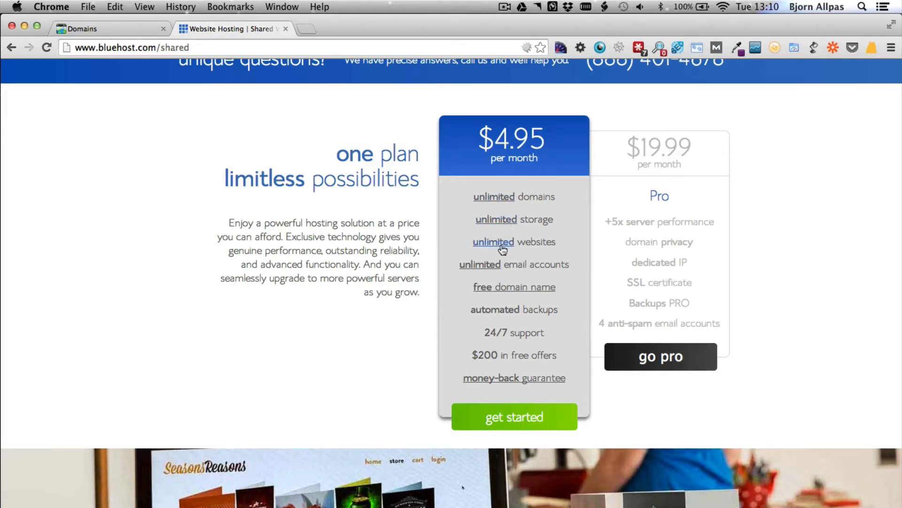
{"action": "mouse_move", "coordinate": [551, 266]}
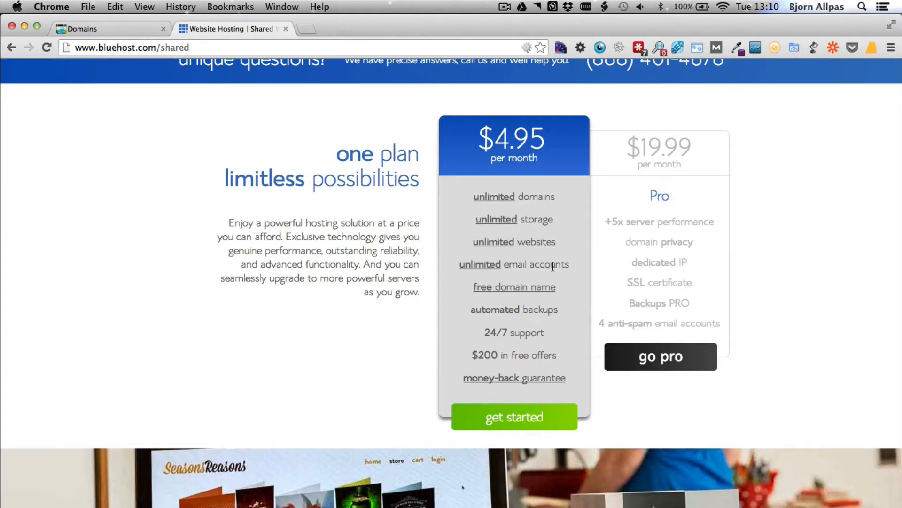
{"action": "mouse_move", "coordinate": [566, 146]}
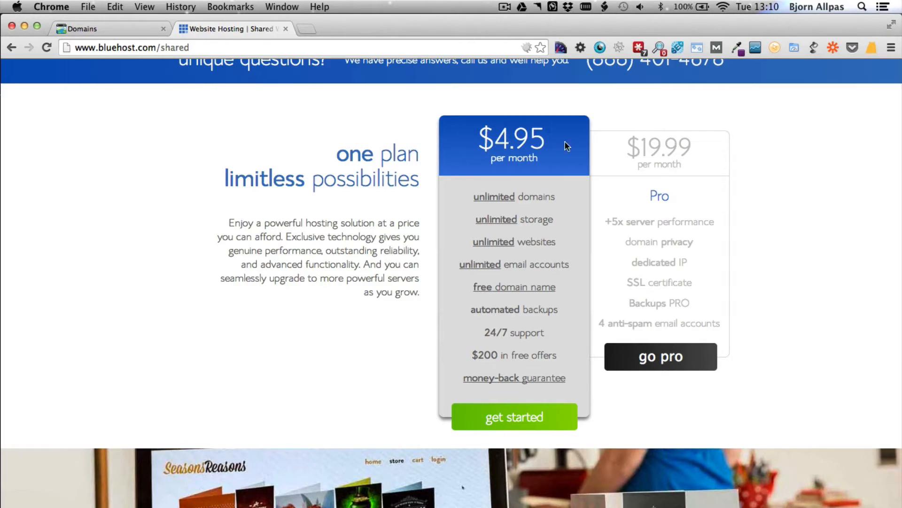
{"action": "mouse_move", "coordinate": [511, 417]}
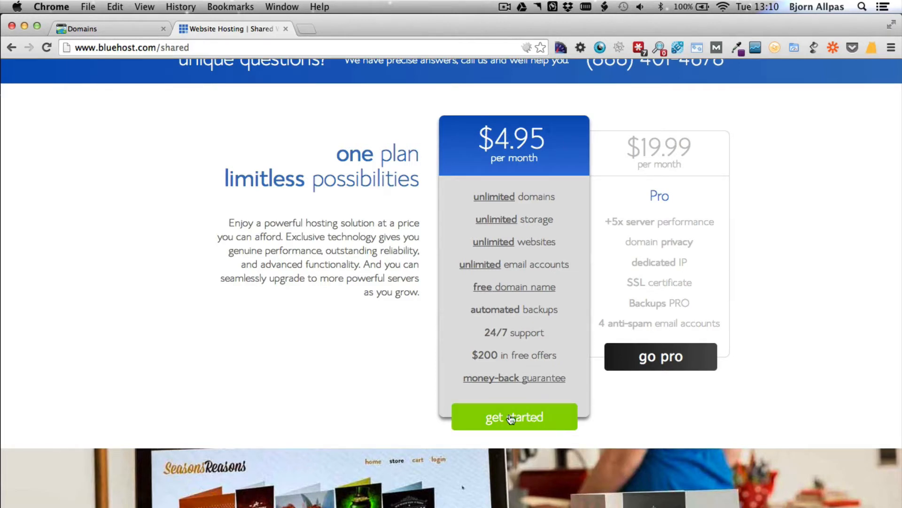
{"action": "left_click", "coordinate": [513, 417]}
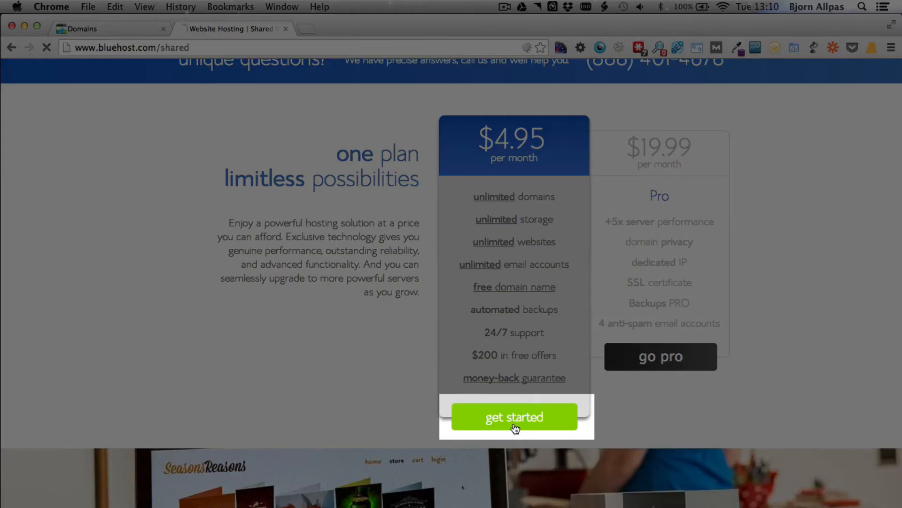
{"action": "left_click", "coordinate": [513, 417]}
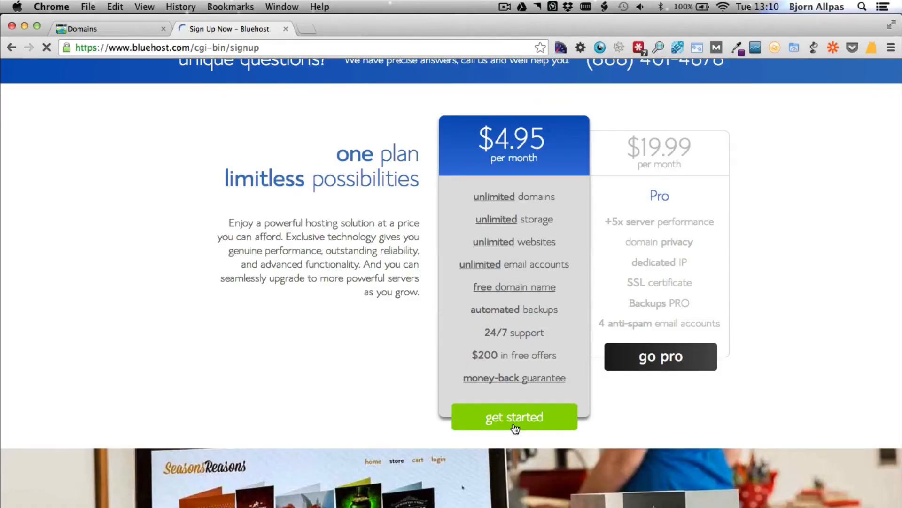
{"action": "left_click", "coordinate": [513, 417]}
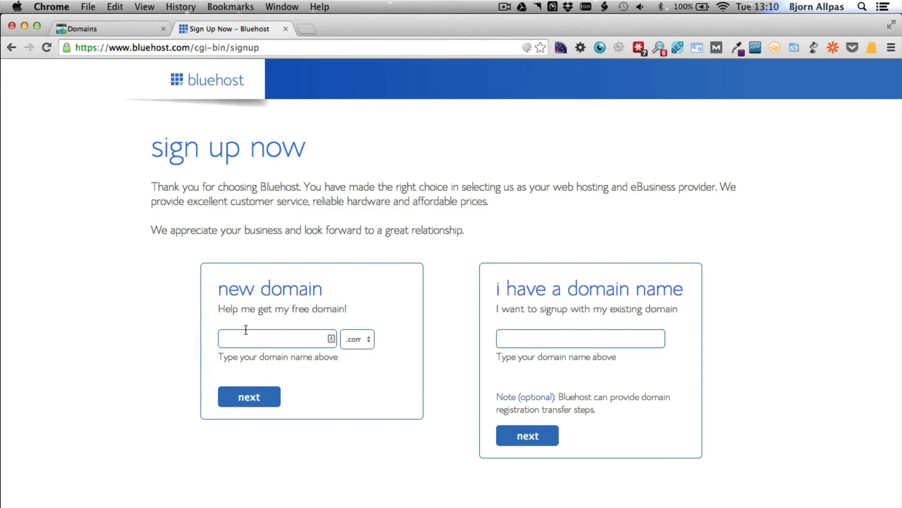
{"action": "mouse_move", "coordinate": [294, 343]}
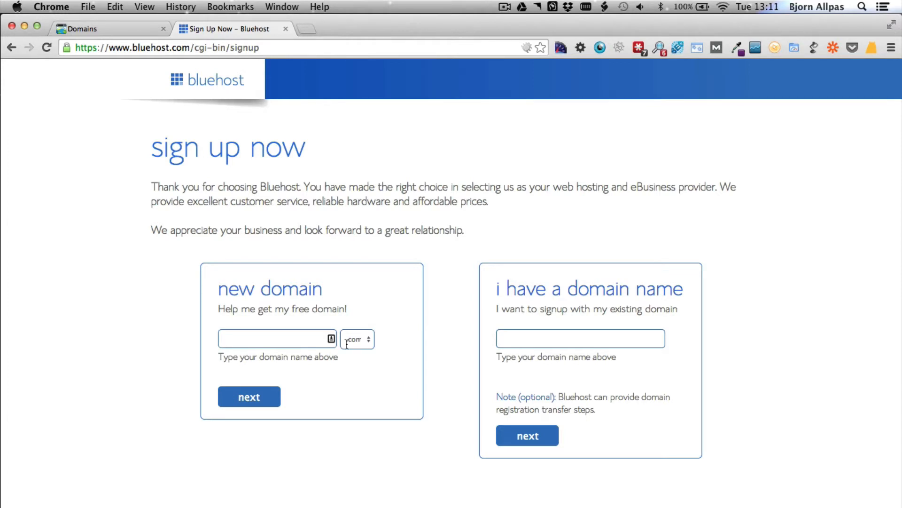
{"action": "left_click", "coordinate": [579, 338]}
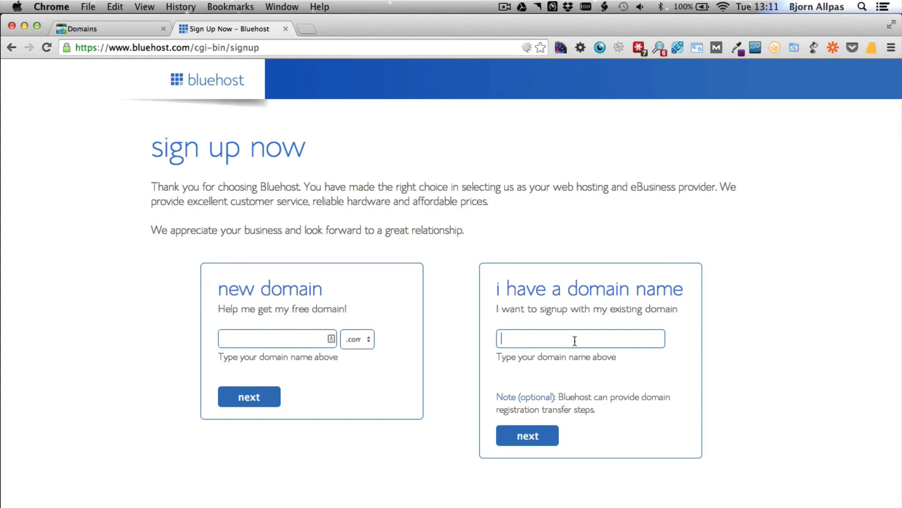
{"action": "mouse_move", "coordinate": [619, 336]}
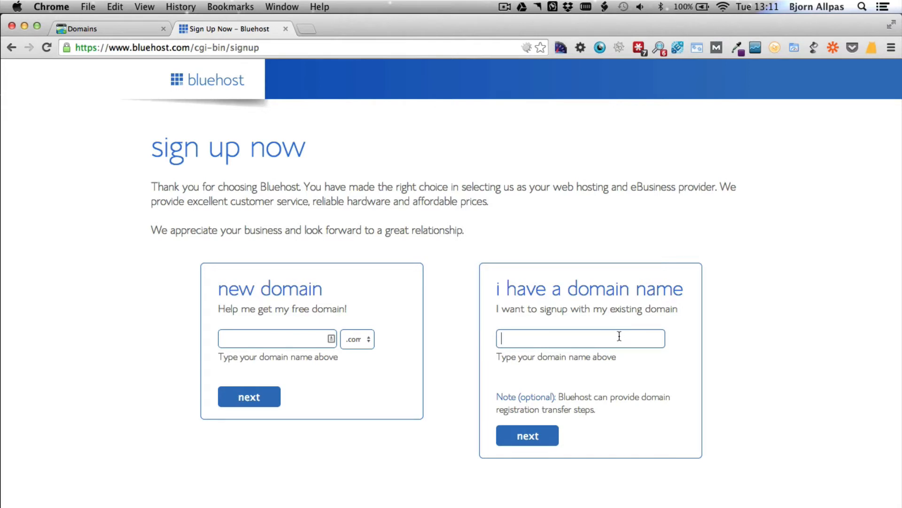
{"action": "type", "text": "www"}
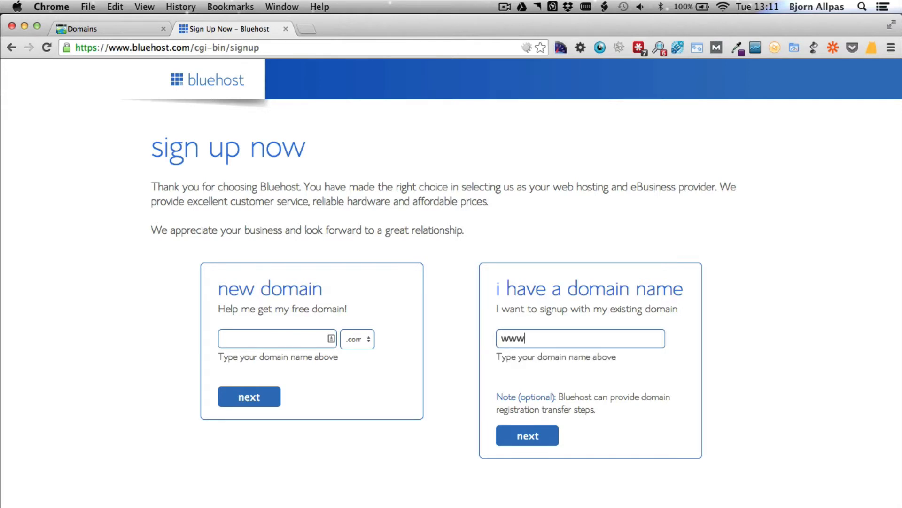
{"action": "type", "text": ".wp"}
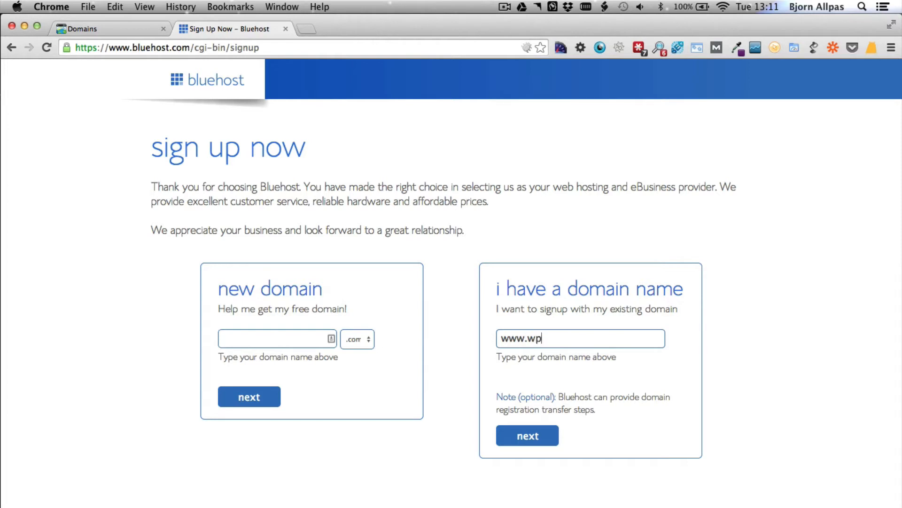
{"action": "type", "text": "learninglabs.co"}
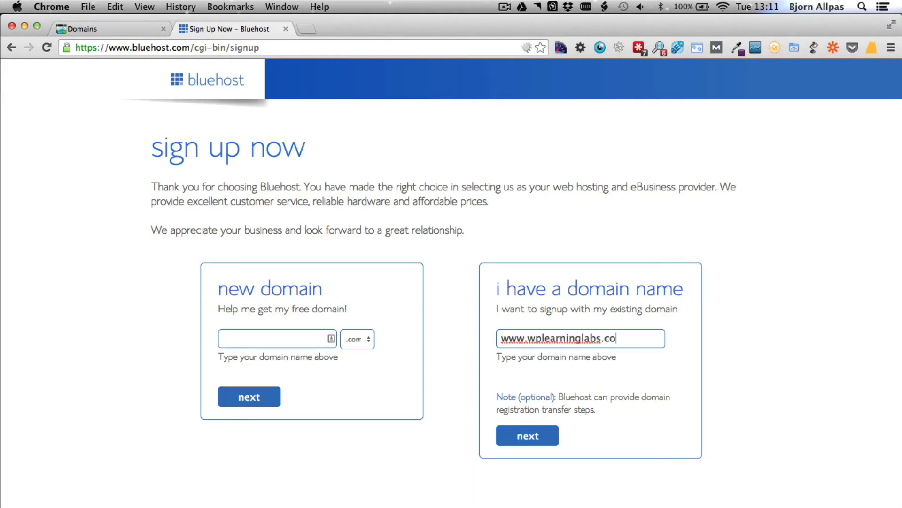
{"action": "left_click", "coordinate": [526, 434]}
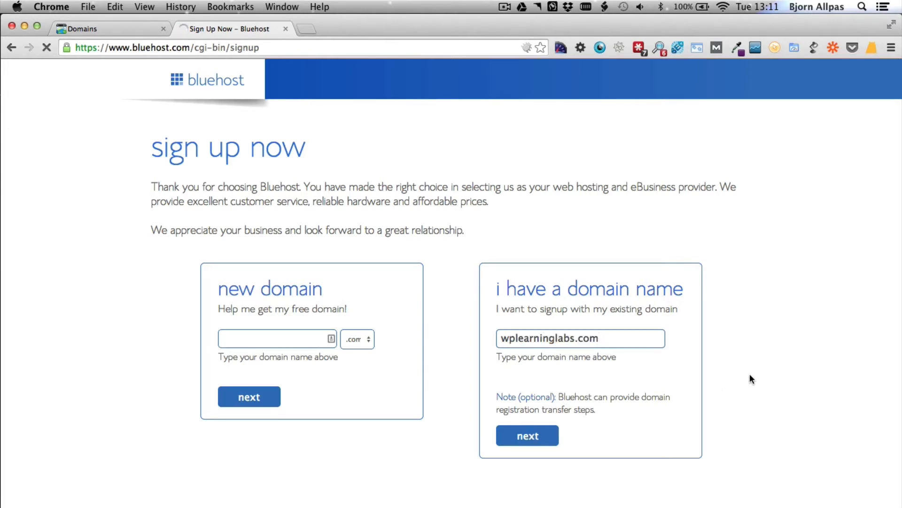
{"action": "left_click", "coordinate": [526, 435]}
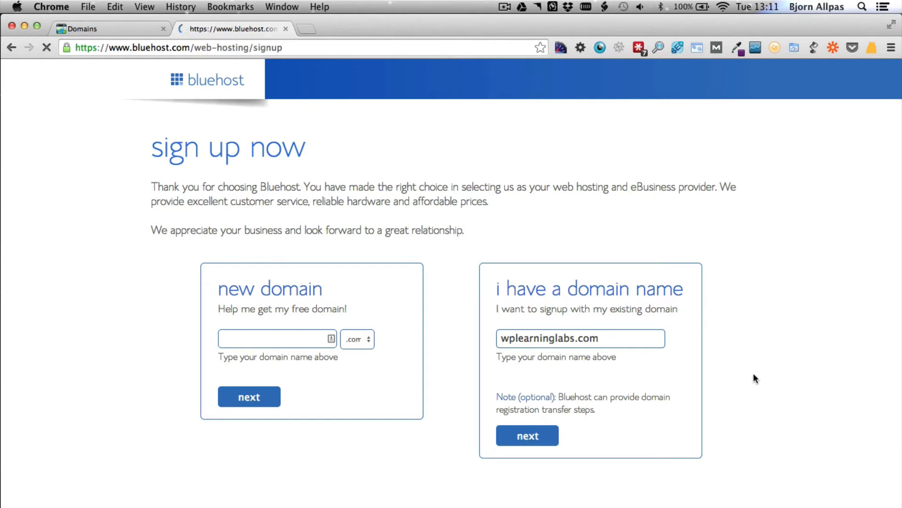
Step: Scroll the wplearninglabs.com sign-up page down to the package information section
{"action": "left_click", "coordinate": [526, 435]}
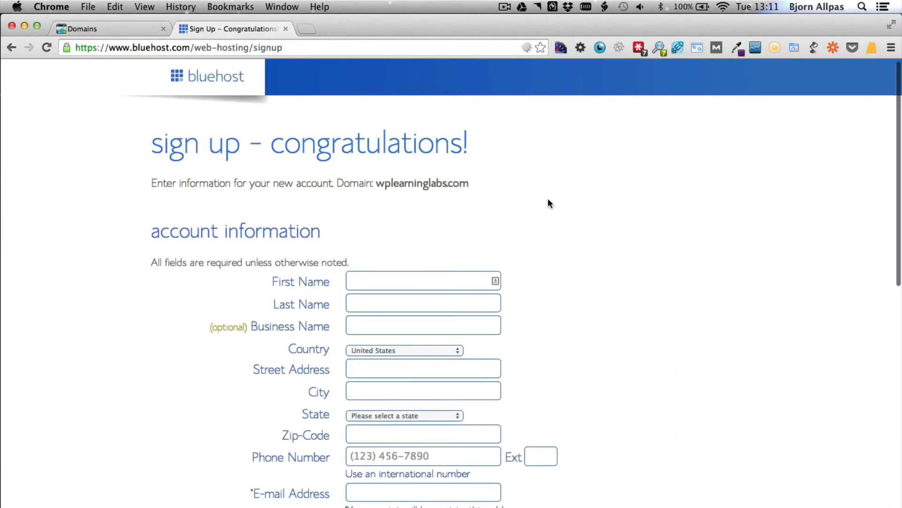
{"action": "scroll", "scroll_direction": "down", "scroll_amount": 3}
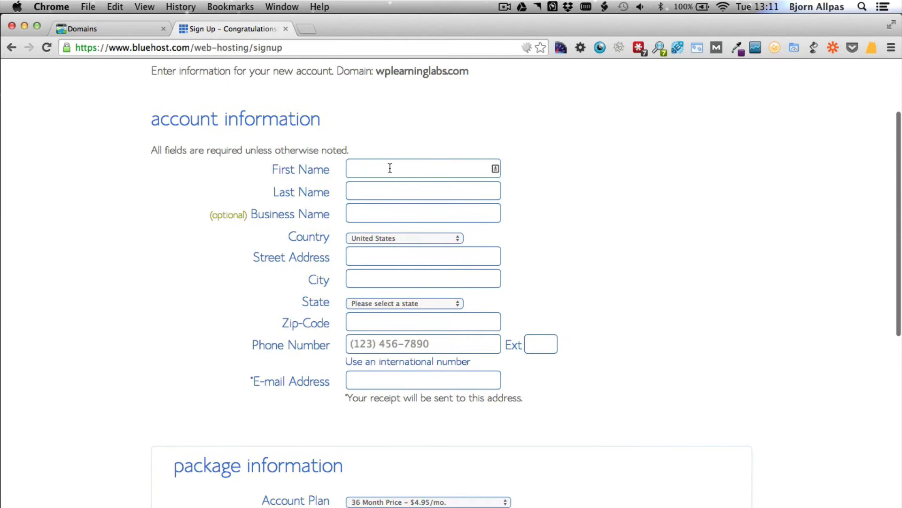
{"action": "scroll", "scroll_direction": "down", "scroll_amount": 3}
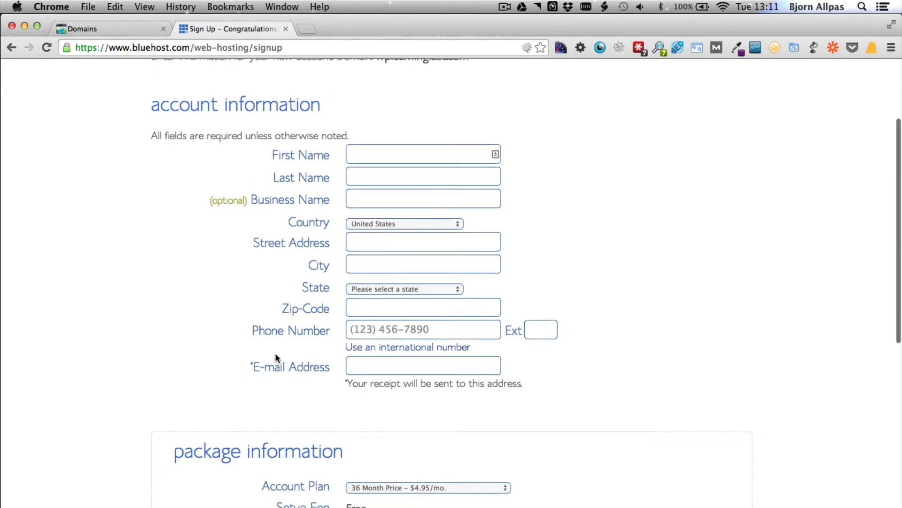
{"action": "scroll", "scroll_direction": "down", "scroll_amount": 3}
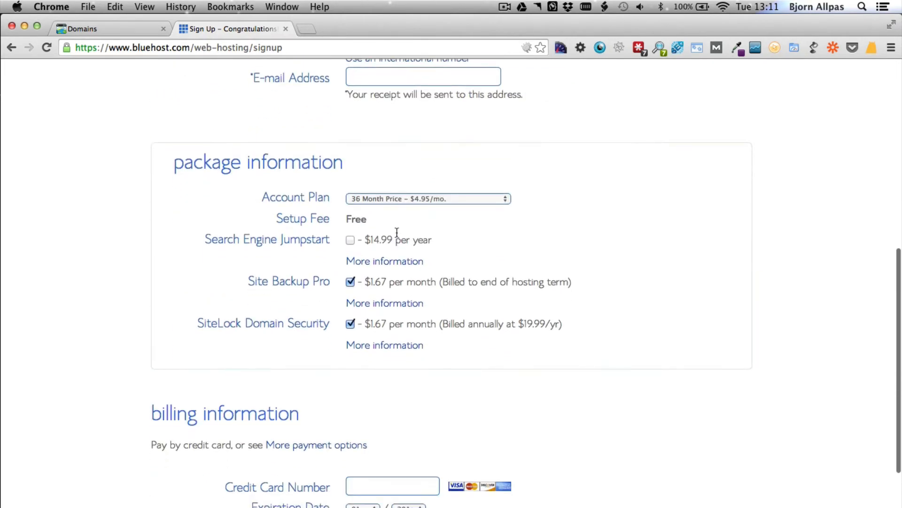
Step: Open the Account Plan dropdown to view the 12, 24 and 36 month prices
{"action": "left_click", "coordinate": [428, 199]}
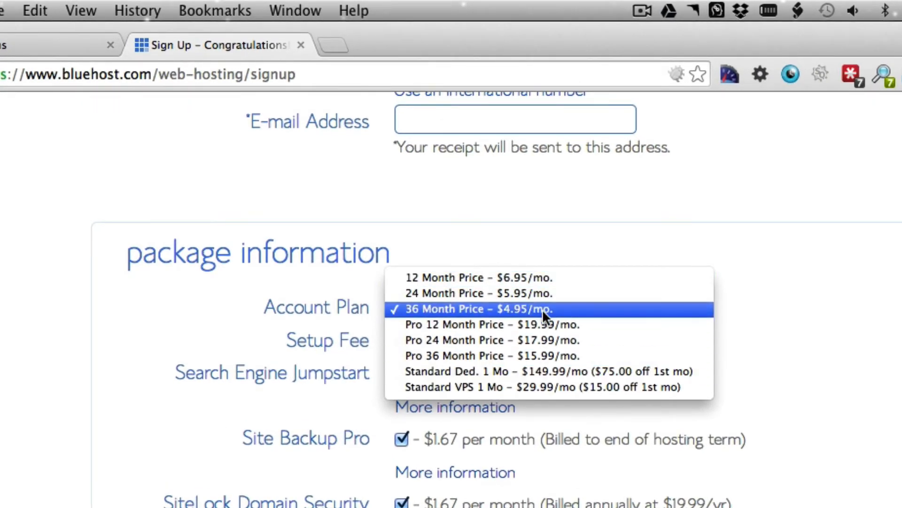
{"action": "mouse_move", "coordinate": [539, 293]}
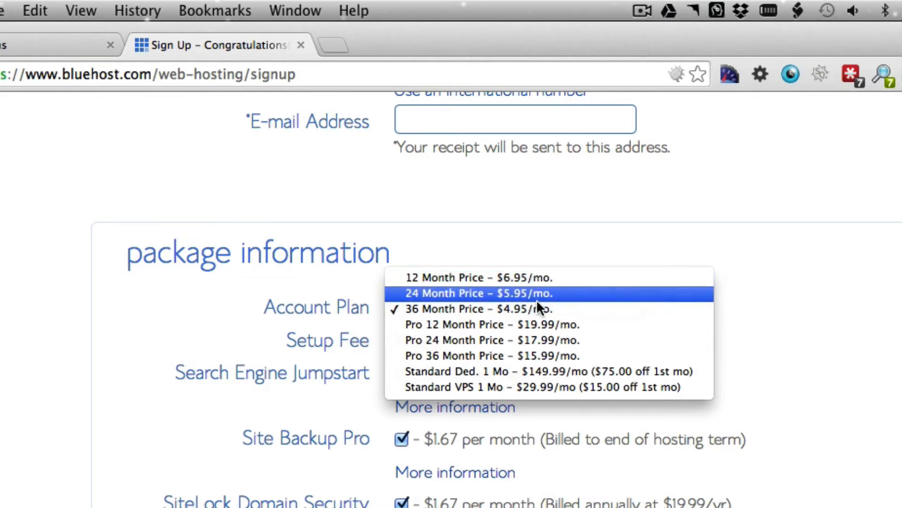
{"action": "mouse_move", "coordinate": [417, 308]}
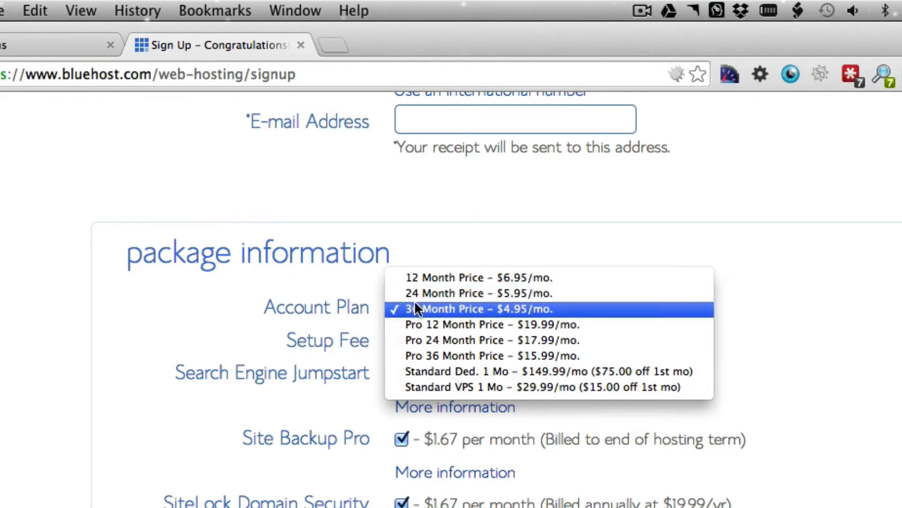
{"action": "mouse_move", "coordinate": [526, 319]}
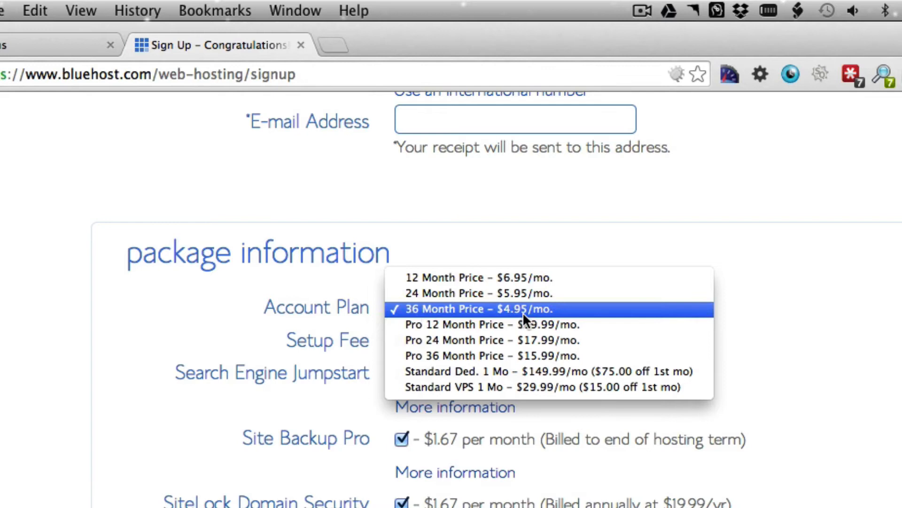
{"action": "mouse_move", "coordinate": [531, 315]}
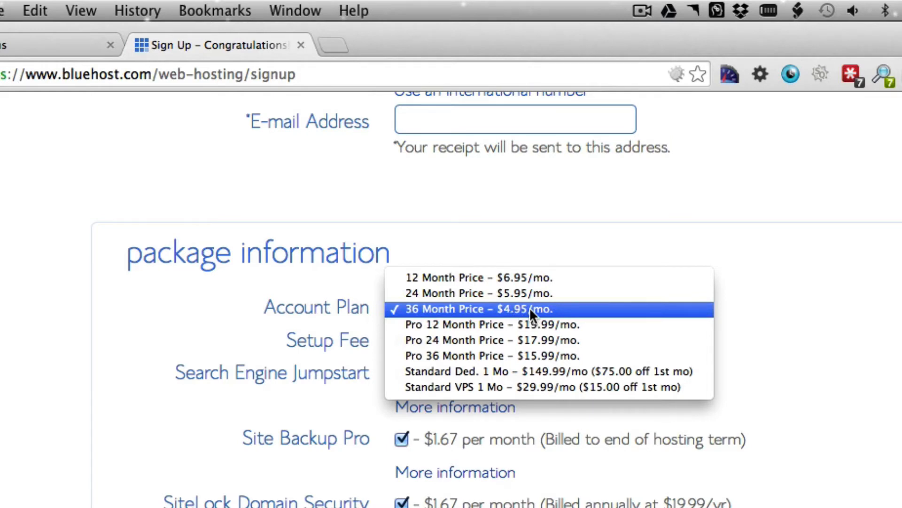
{"action": "mouse_move", "coordinate": [431, 277]}
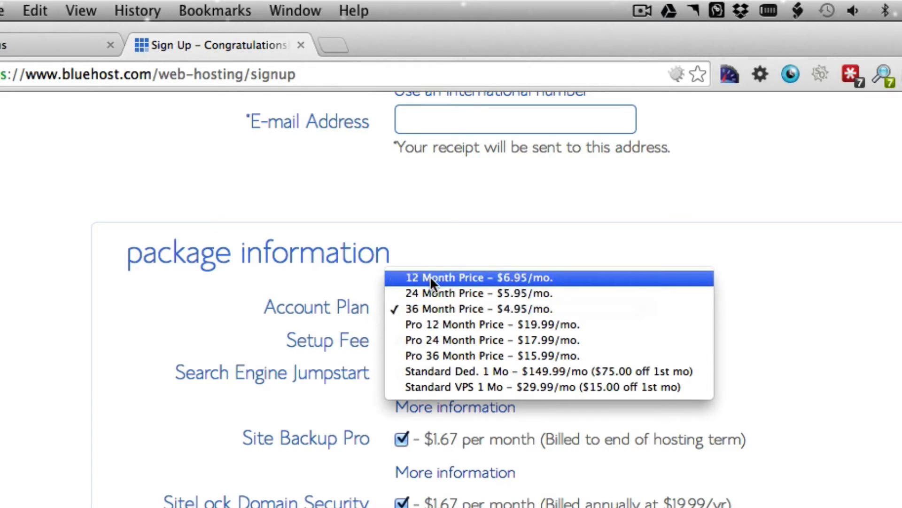
{"action": "mouse_move", "coordinate": [514, 286]}
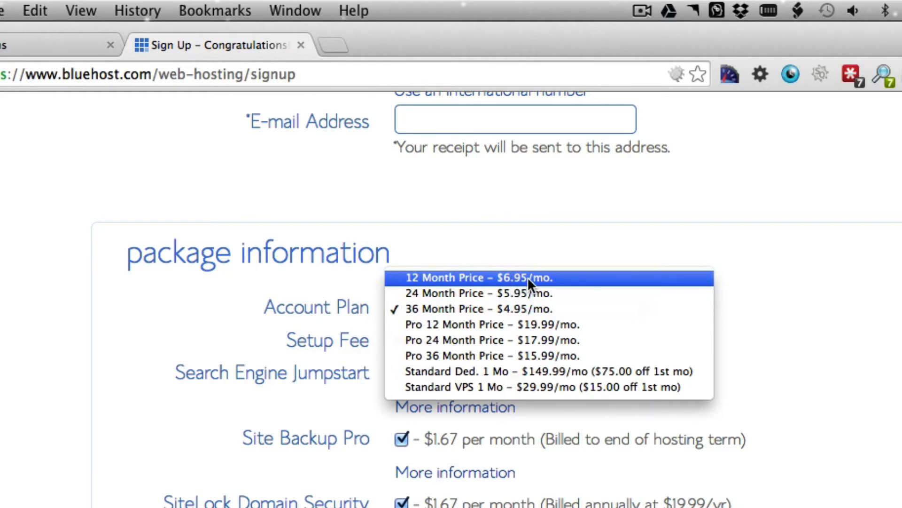
{"action": "mouse_move", "coordinate": [535, 293]}
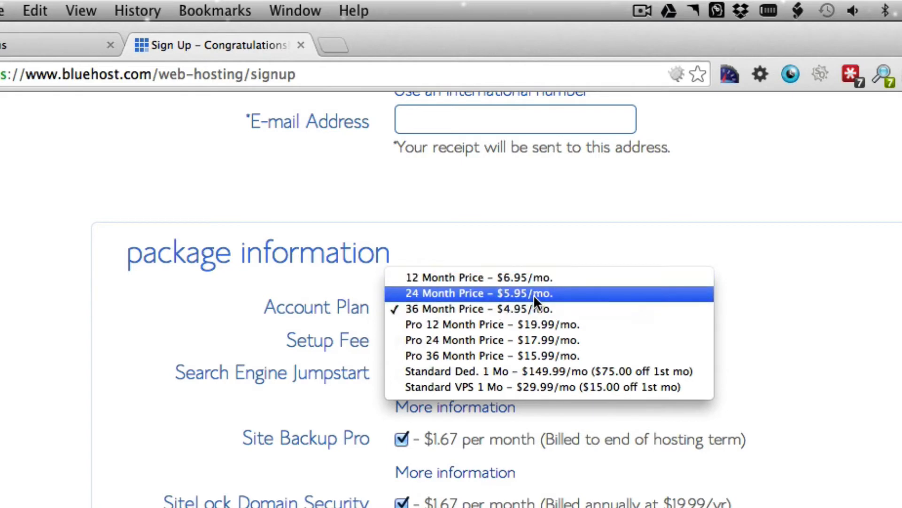
{"action": "mouse_move", "coordinate": [863, 363]}
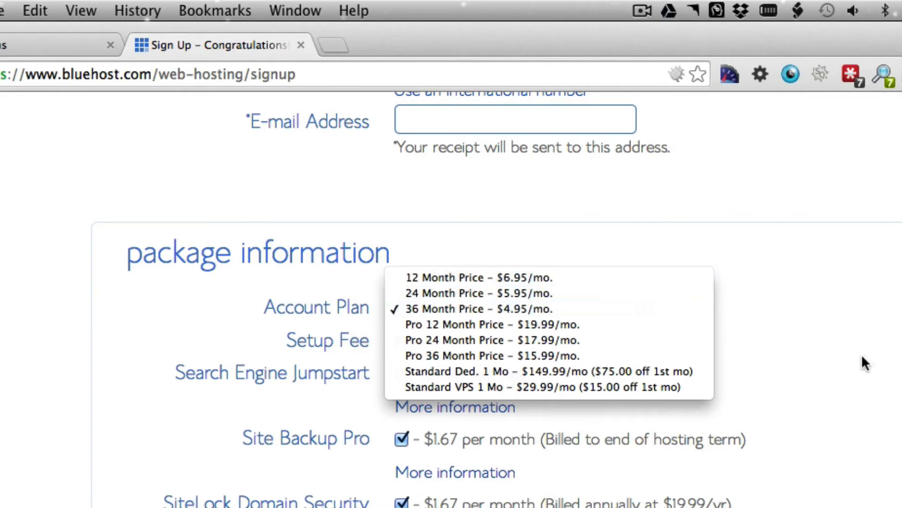
Step: Keep the 36-month plan, read the Search Engine Jumpstart details, and close the popup unselected
{"action": "left_click", "coordinate": [474, 309]}
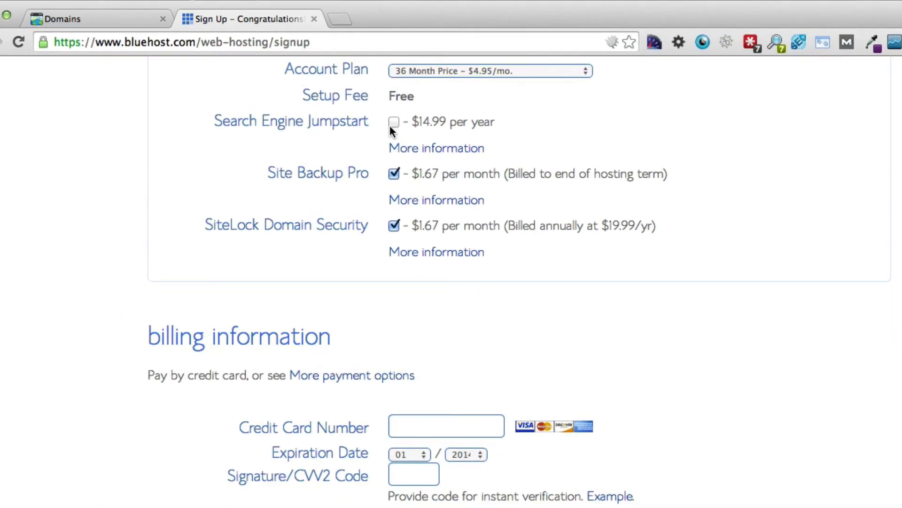
{"action": "left_click", "coordinate": [436, 147]}
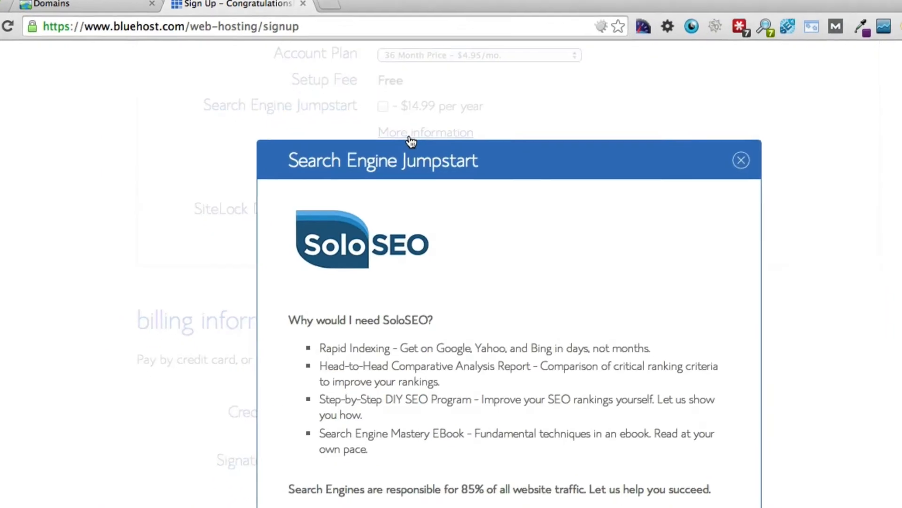
{"action": "scroll", "scroll_direction": "down", "scroll_amount": 3}
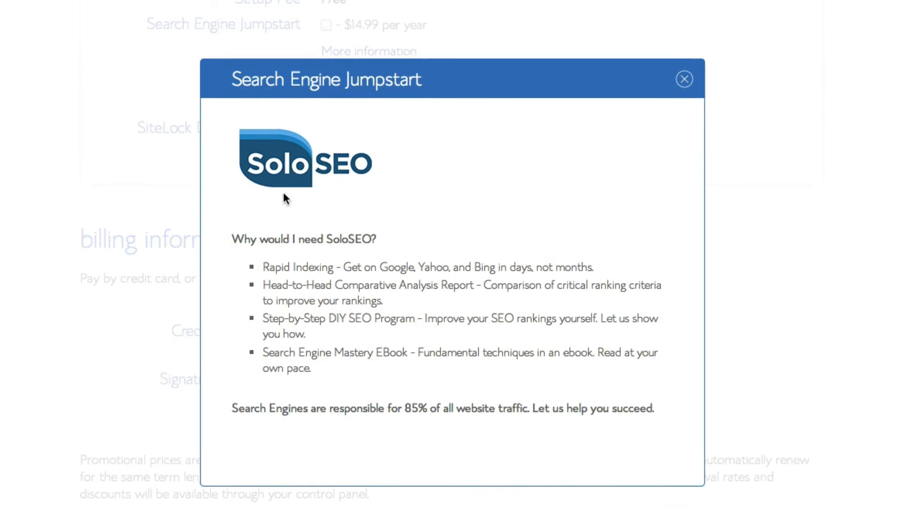
{"action": "mouse_move", "coordinate": [325, 243]}
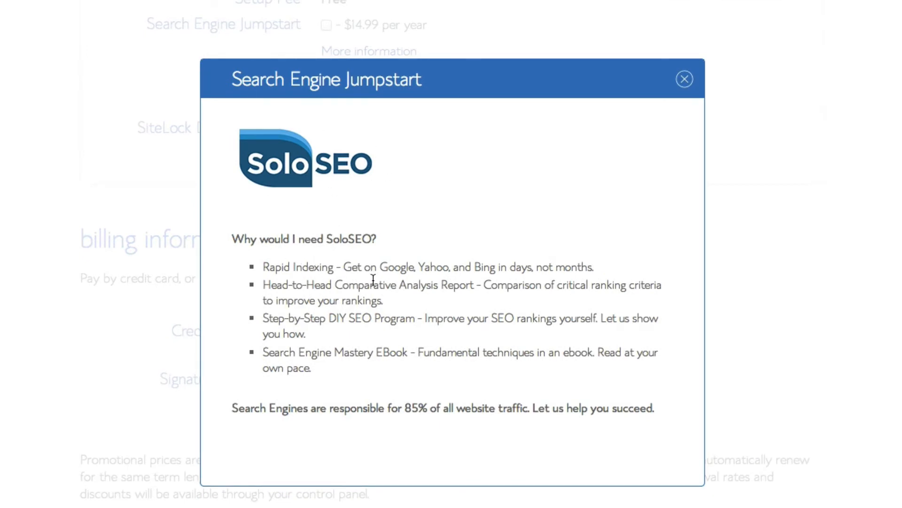
{"action": "mouse_move", "coordinate": [395, 352]}
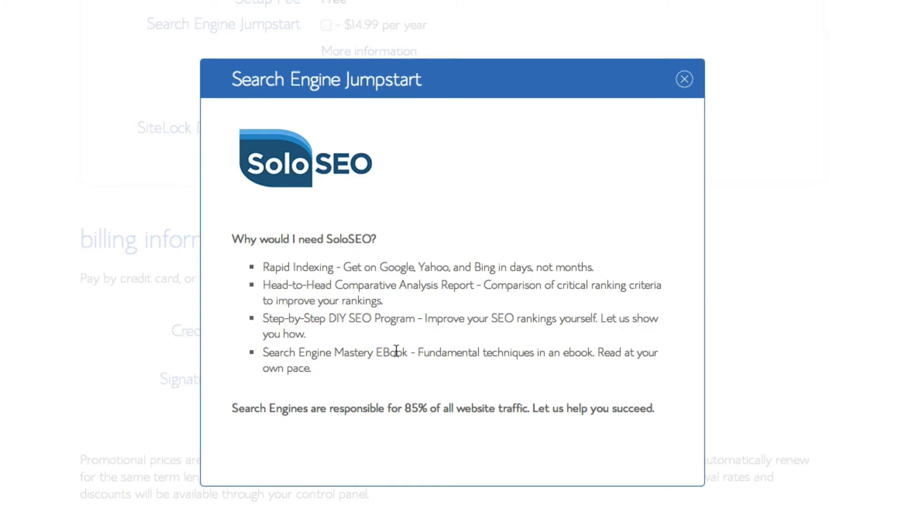
{"action": "left_click", "coordinate": [685, 79]}
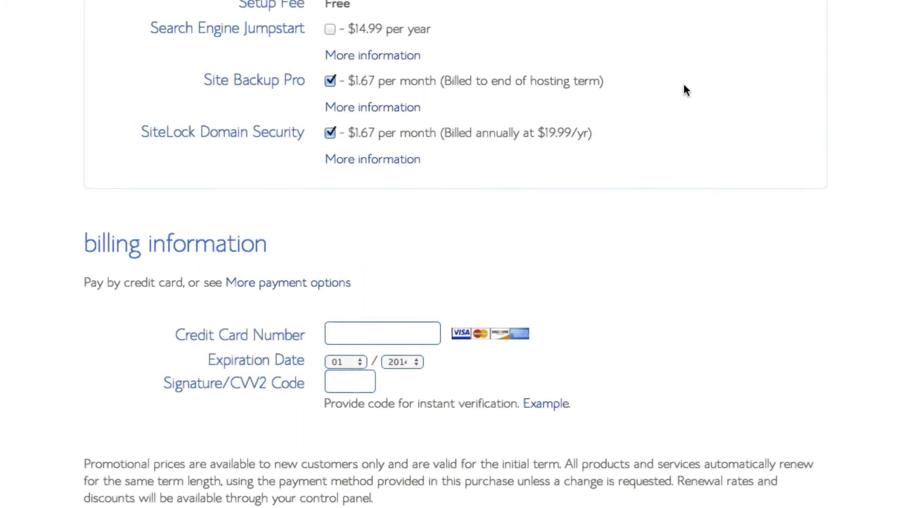
{"action": "scroll", "scroll_direction": "up", "scroll_amount": 3}
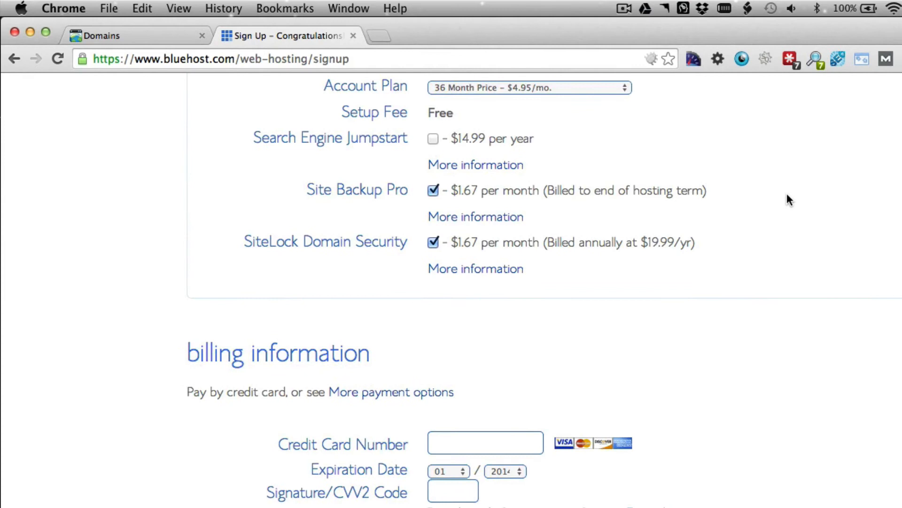
{"action": "mouse_move", "coordinate": [403, 156]}
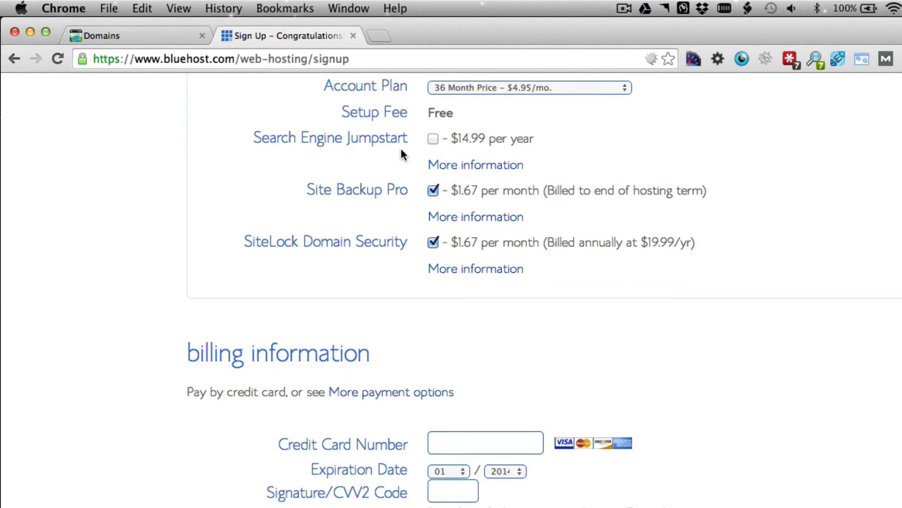
{"action": "mouse_move", "coordinate": [433, 147]}
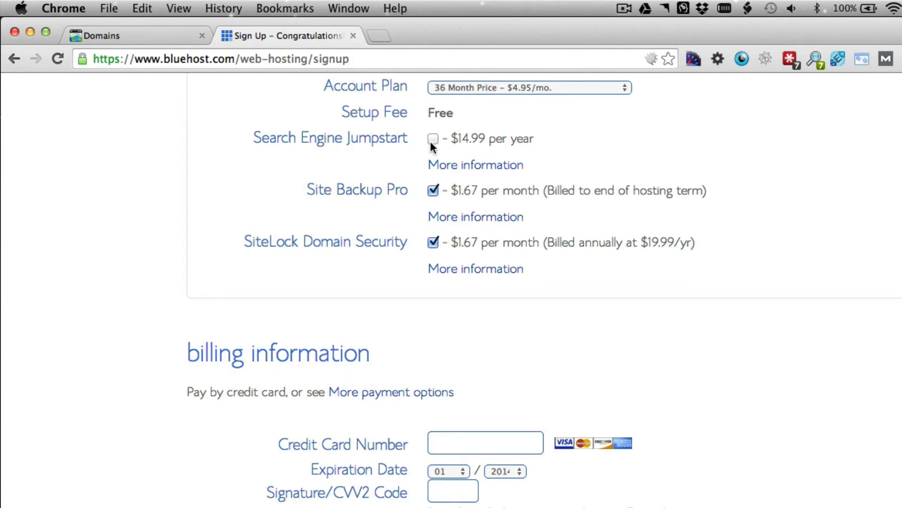
{"action": "mouse_move", "coordinate": [417, 165]}
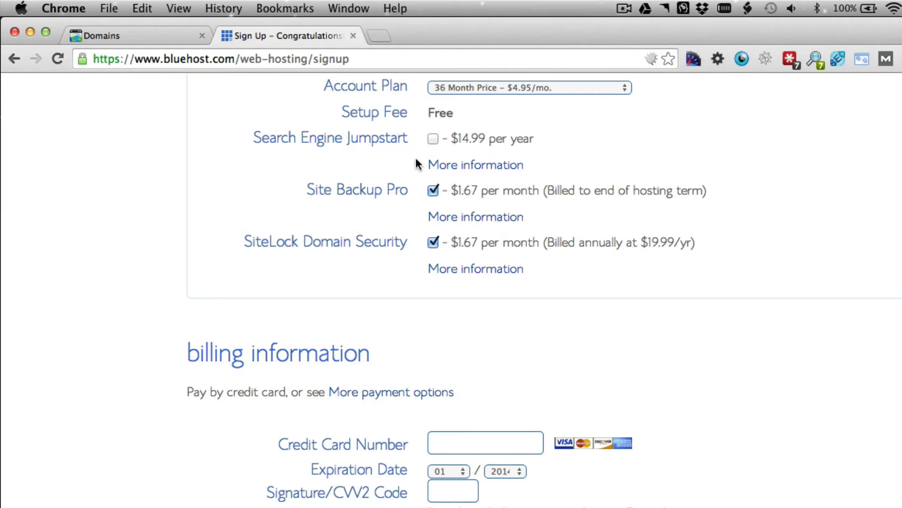
{"action": "mouse_move", "coordinate": [407, 159]}
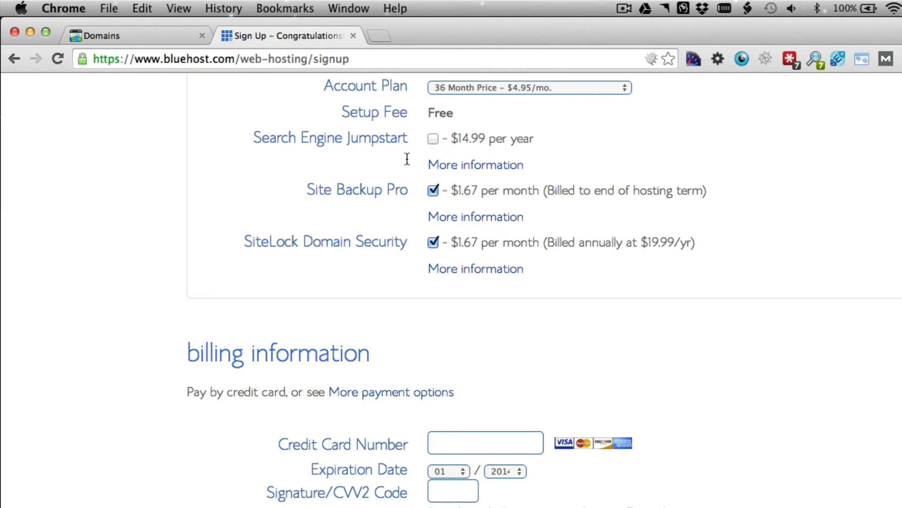
{"action": "mouse_move", "coordinate": [319, 208]}
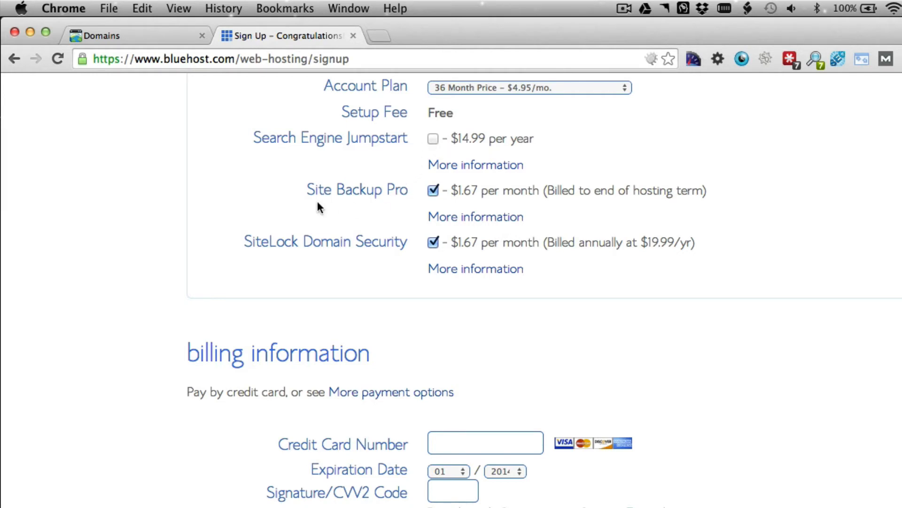
{"action": "mouse_move", "coordinate": [405, 203]}
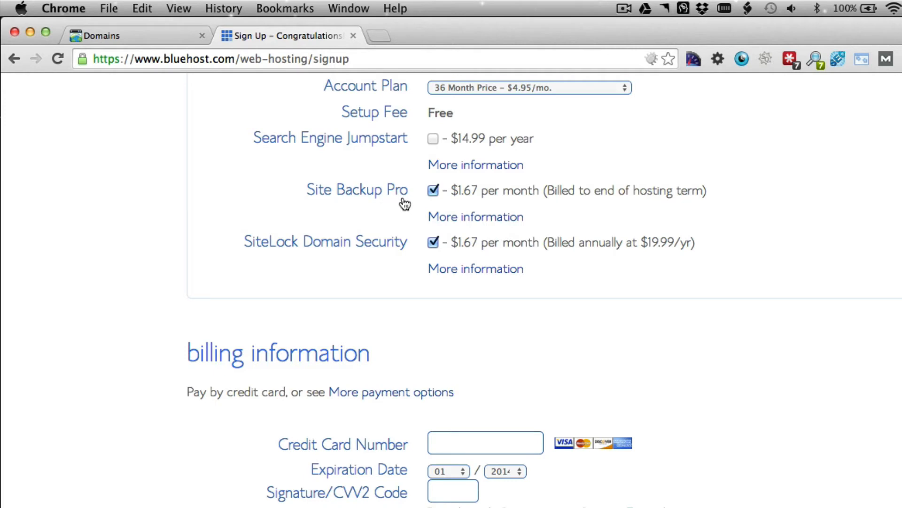
{"action": "mouse_move", "coordinate": [457, 192]}
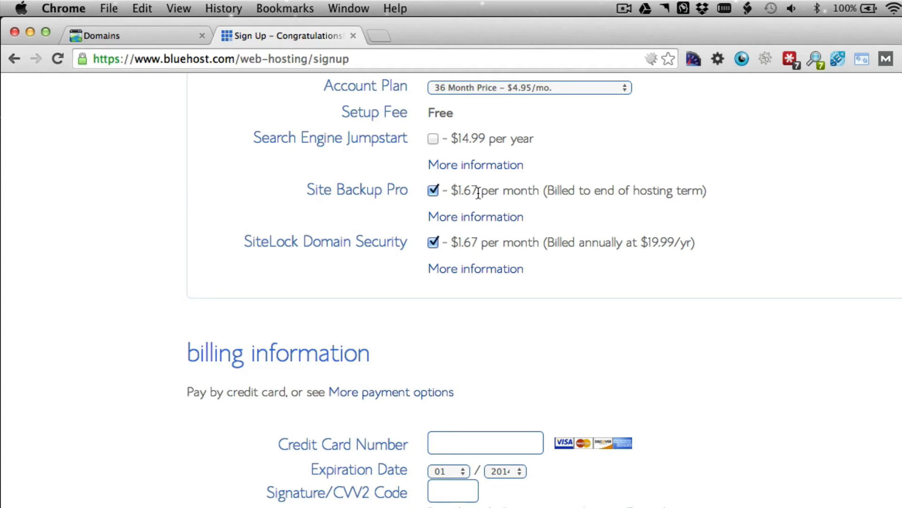
{"action": "mouse_move", "coordinate": [386, 225]}
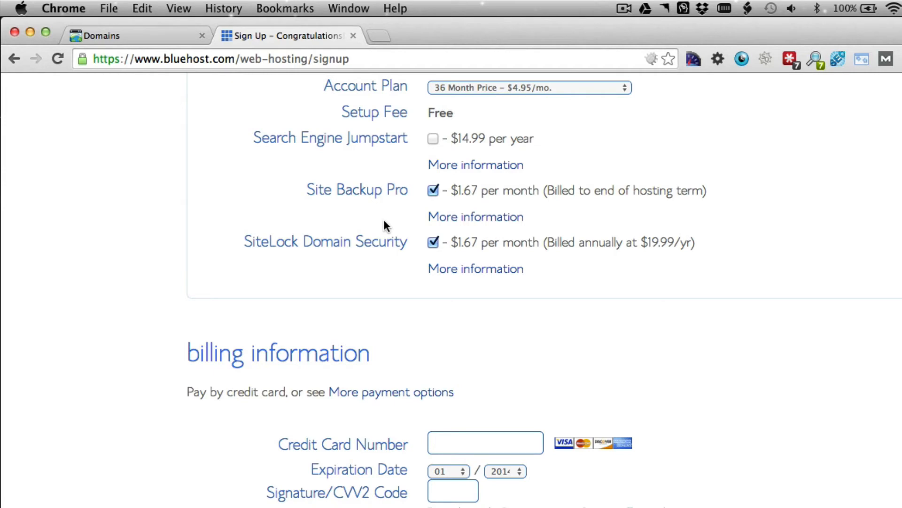
{"action": "scroll", "scroll_direction": "down", "scroll_amount": 3}
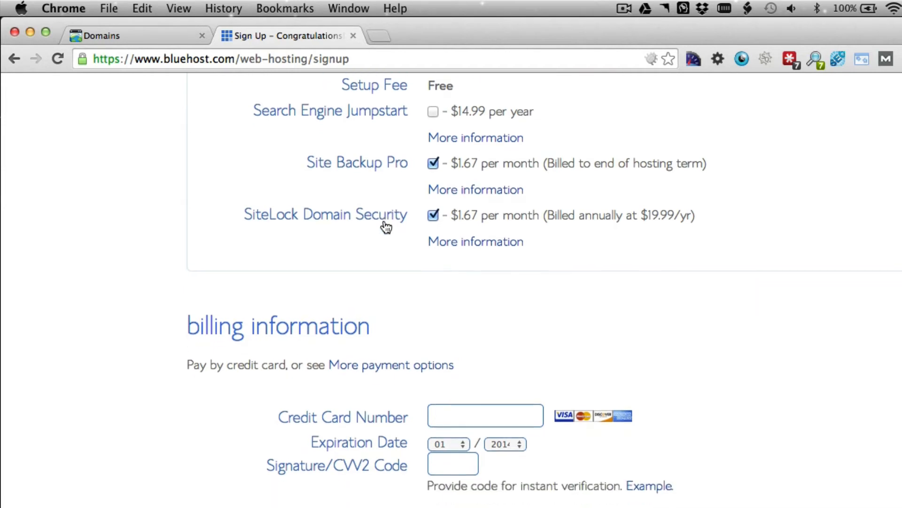
{"action": "left_click", "coordinate": [475, 241]}
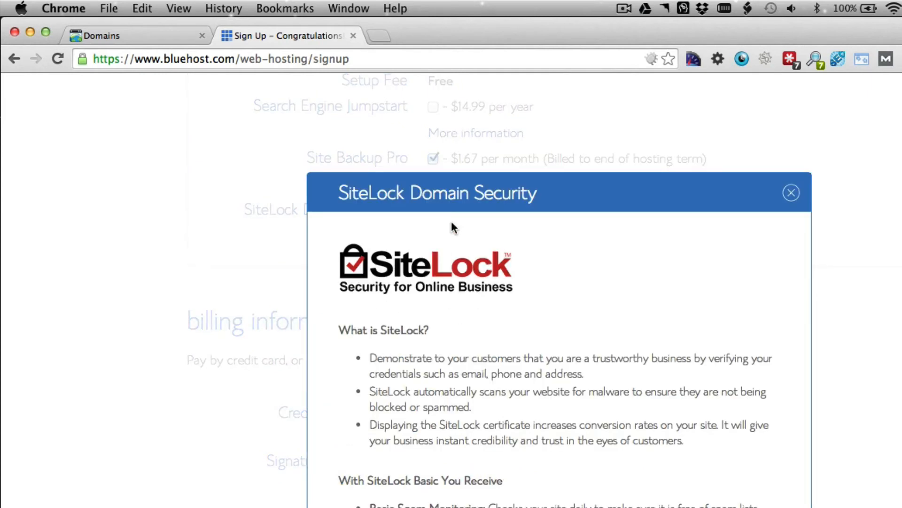
{"action": "mouse_move", "coordinate": [790, 193]}
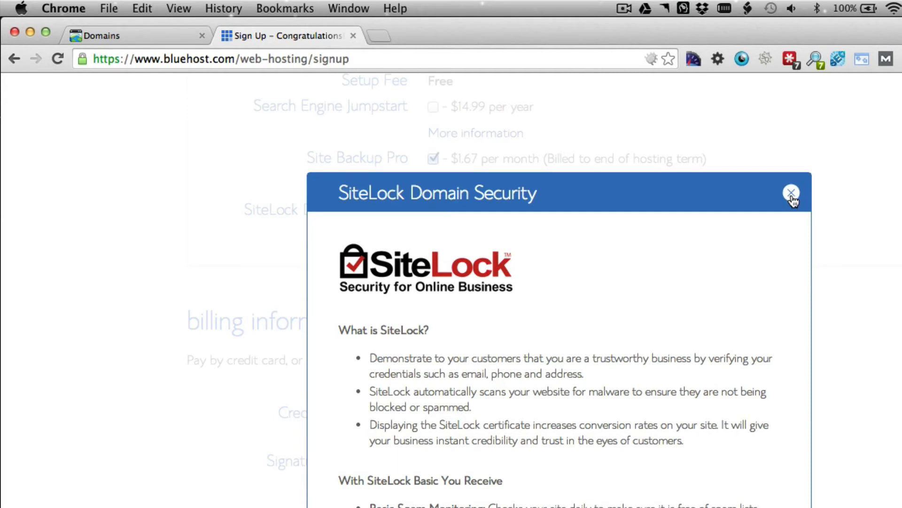
{"action": "left_click", "coordinate": [791, 192]}
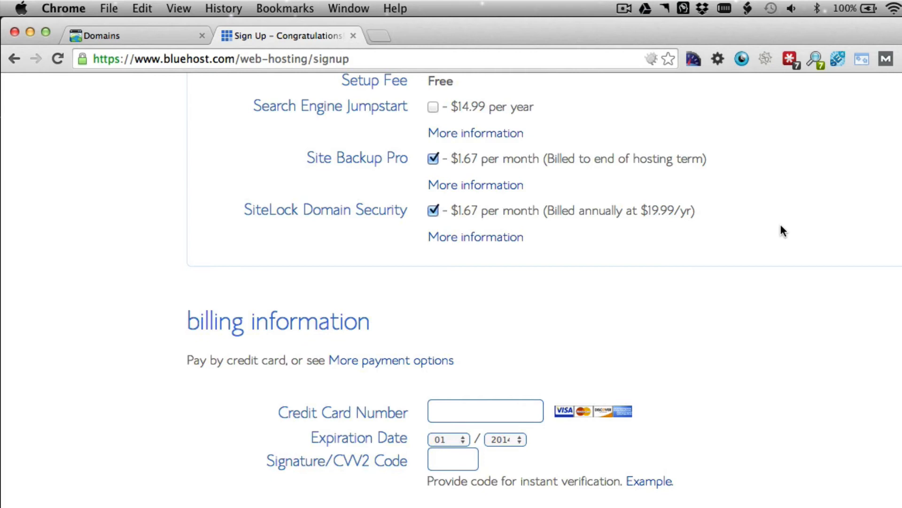
{"action": "mouse_move", "coordinate": [433, 212]}
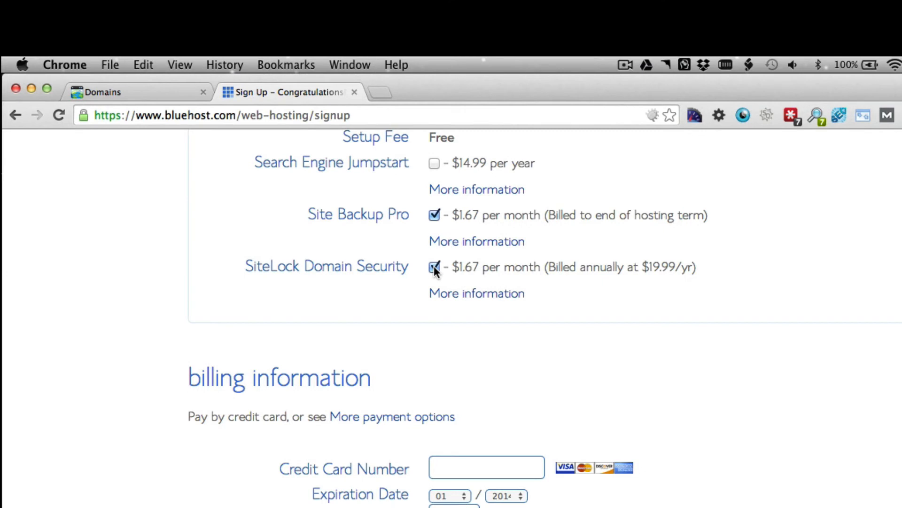
{"action": "scroll", "scroll_direction": "down", "scroll_amount": 3}
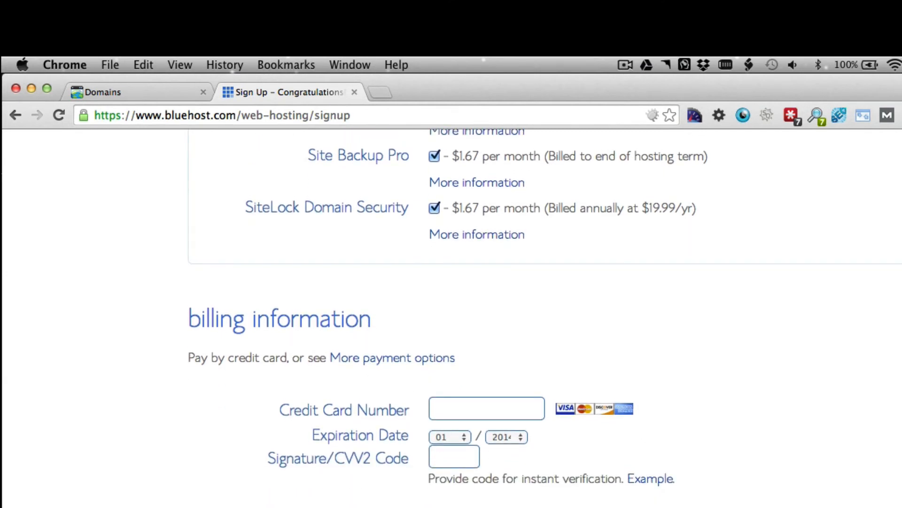
{"action": "scroll", "scroll_direction": "down", "scroll_amount": 3}
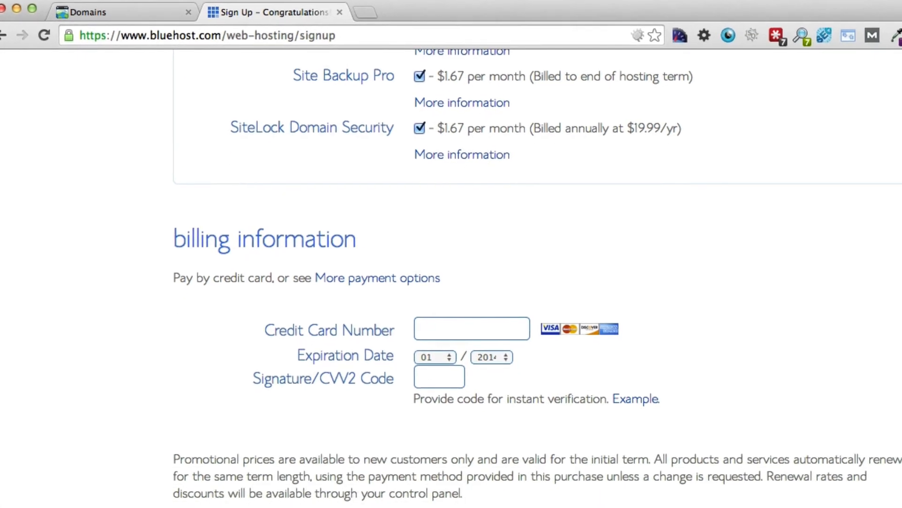
{"action": "scroll", "scroll_direction": "down", "scroll_amount": 3}
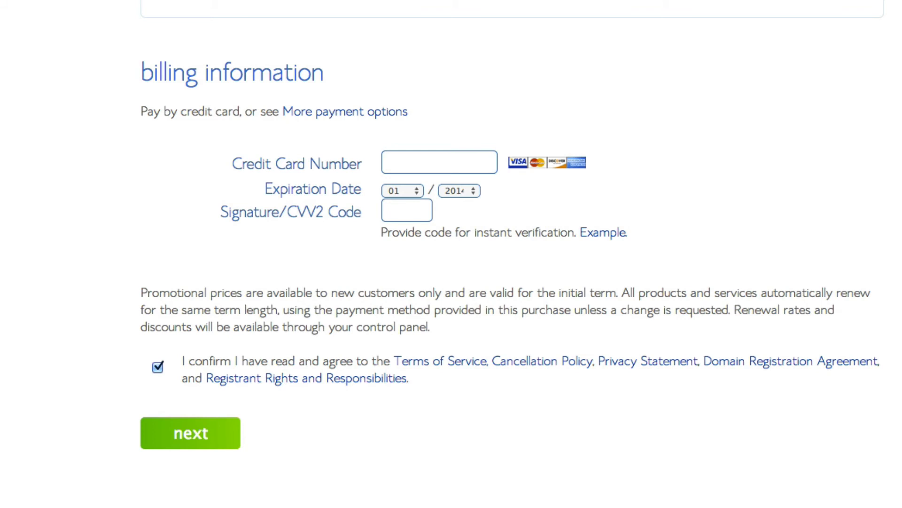
{"action": "scroll", "scroll_direction": "up", "scroll_amount": 3}
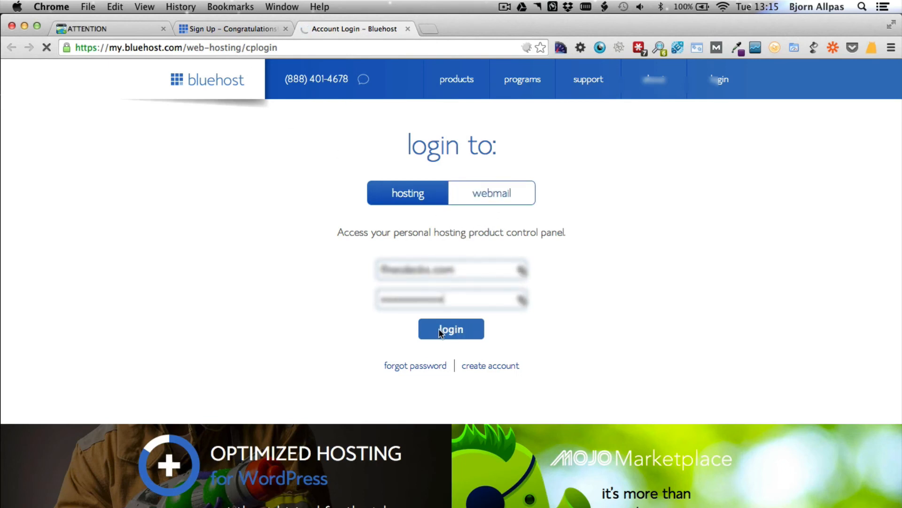
Step: Log in with Hosting selected to reach the cPanel dashboard
{"action": "left_click", "coordinate": [450, 328]}
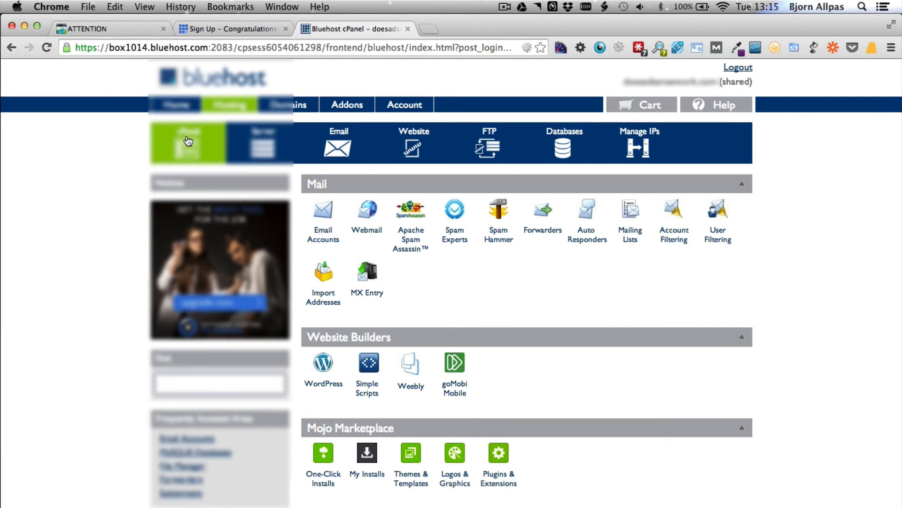
{"action": "mouse_move", "coordinate": [178, 136]}
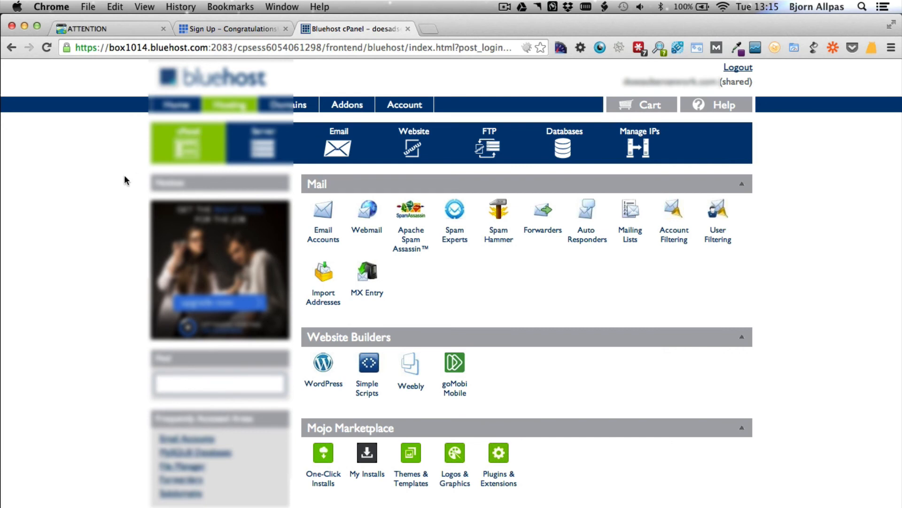
{"action": "scroll", "scroll_direction": "down", "scroll_amount": 3}
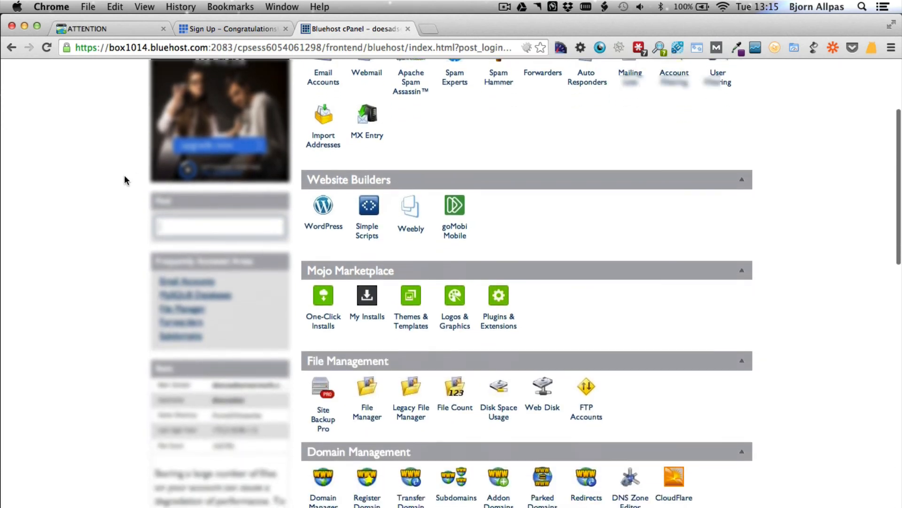
{"action": "scroll", "scroll_direction": "down", "scroll_amount": 3}
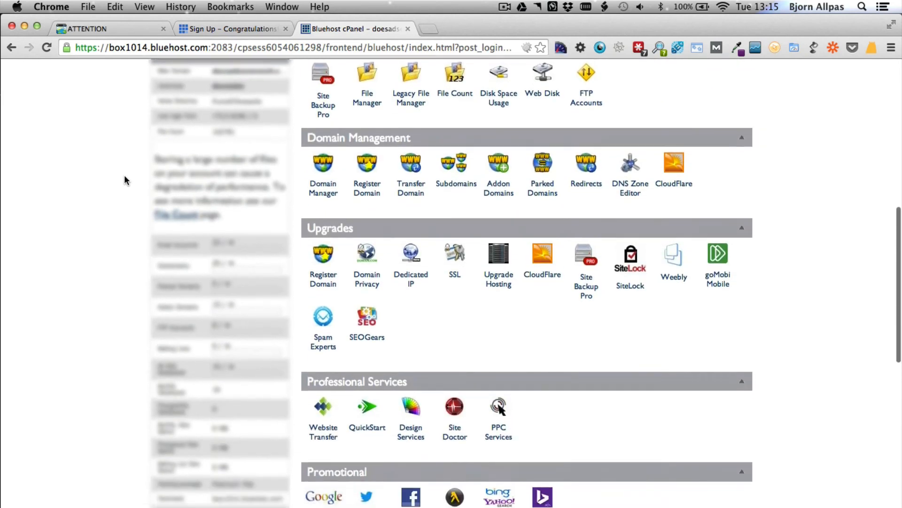
{"action": "scroll", "scroll_direction": "down", "scroll_amount": 3}
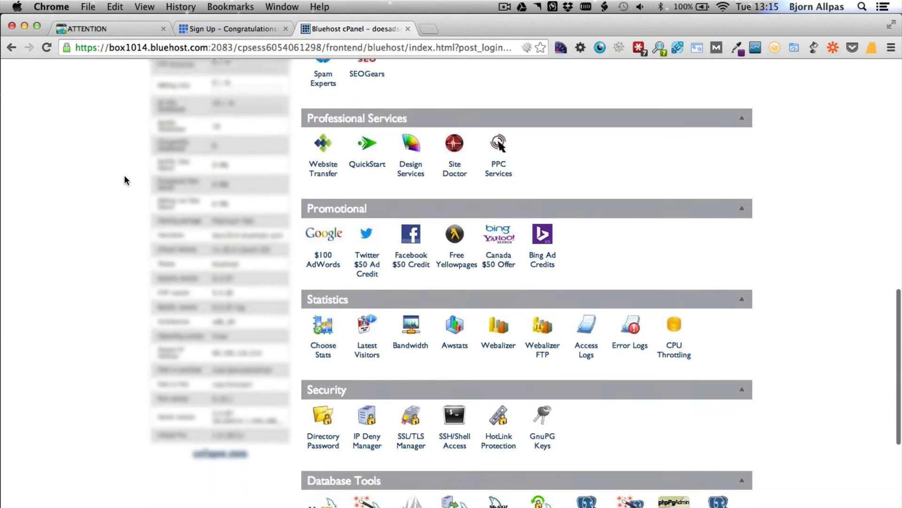
{"action": "scroll", "scroll_direction": "down", "scroll_amount": 3}
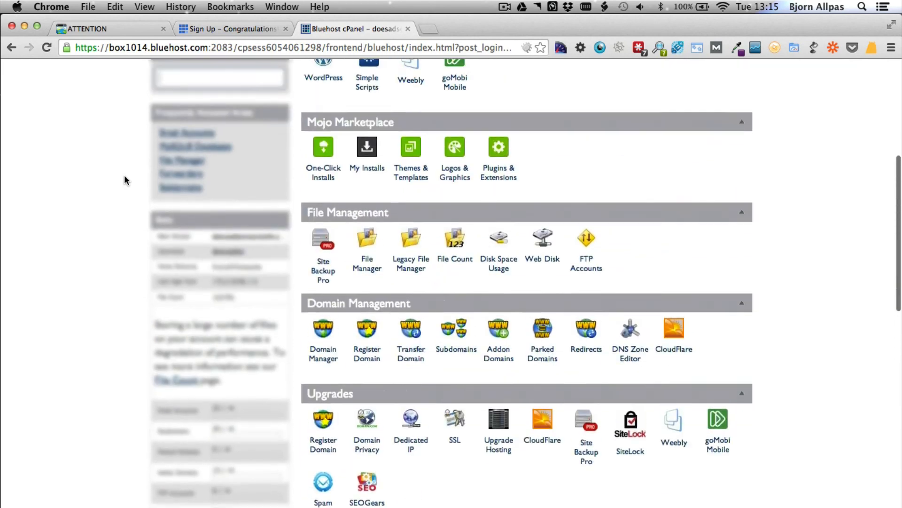
{"action": "scroll", "scroll_direction": "up", "scroll_amount": 3}
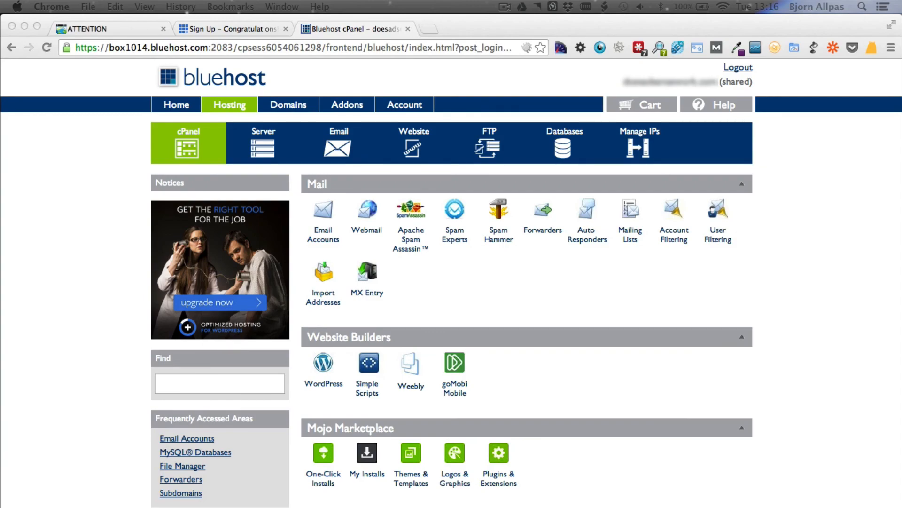
{"action": "mouse_move", "coordinate": [493, 65]}
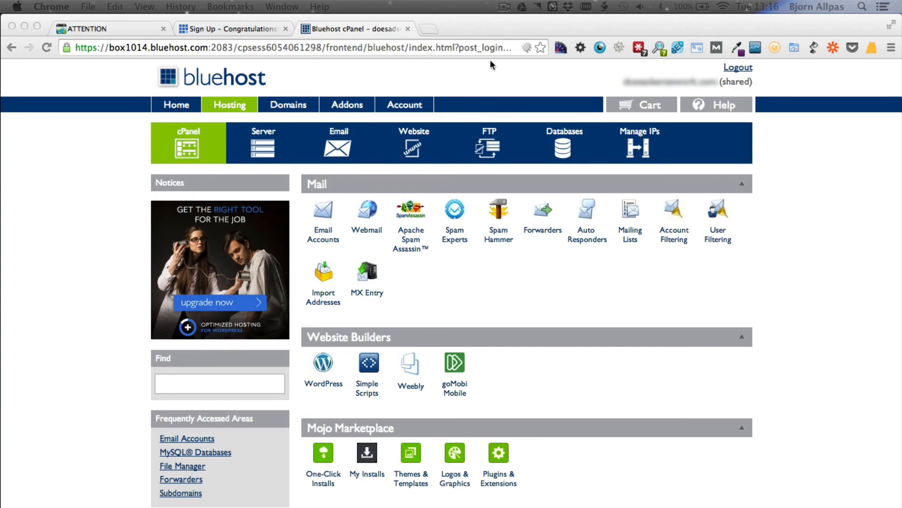